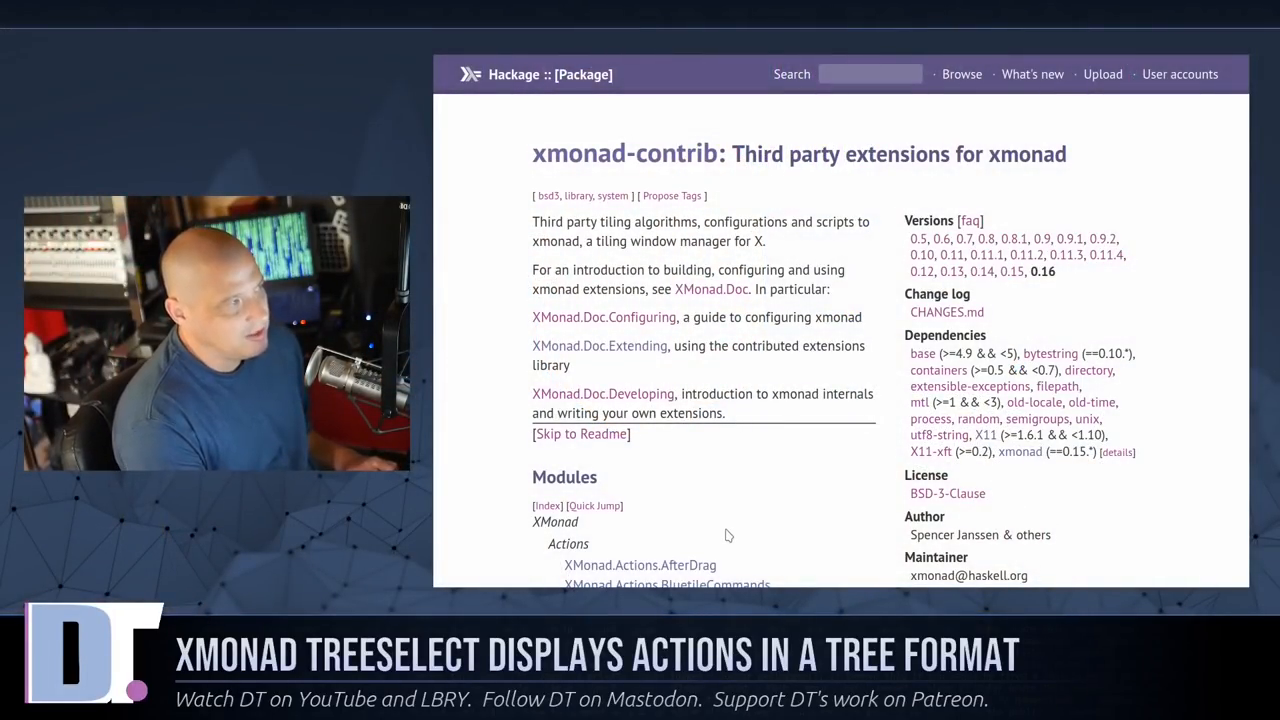
mouse_move(595, 270)
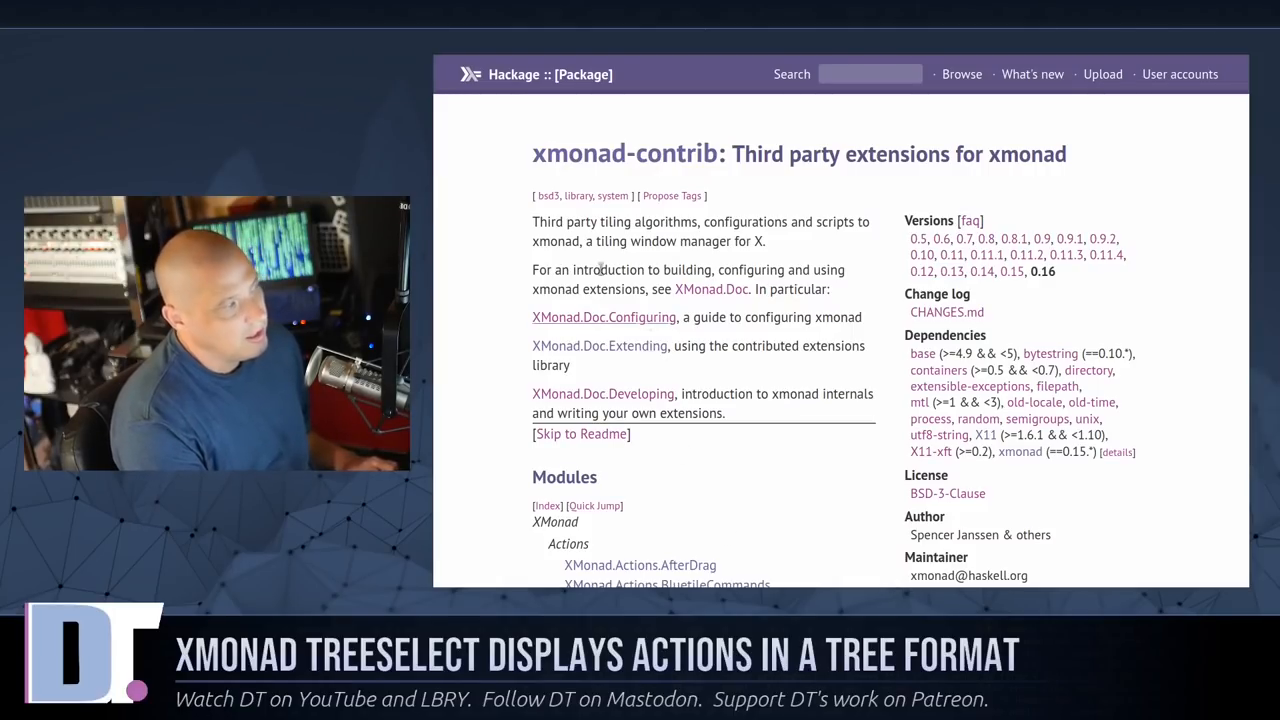
mouse_move(850, 374)
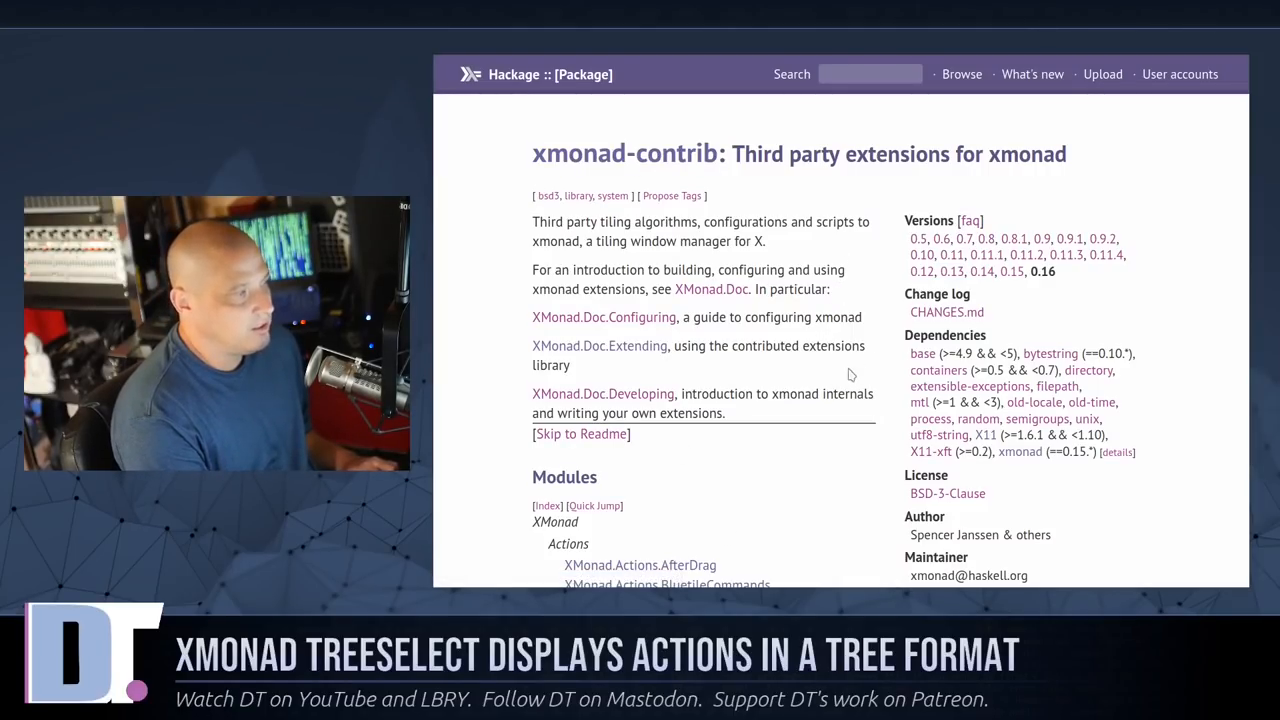
Scroll the xmonad-contrib Modules list down until XMonad.Actions.TreeSelect appears.
scroll("down", 3)
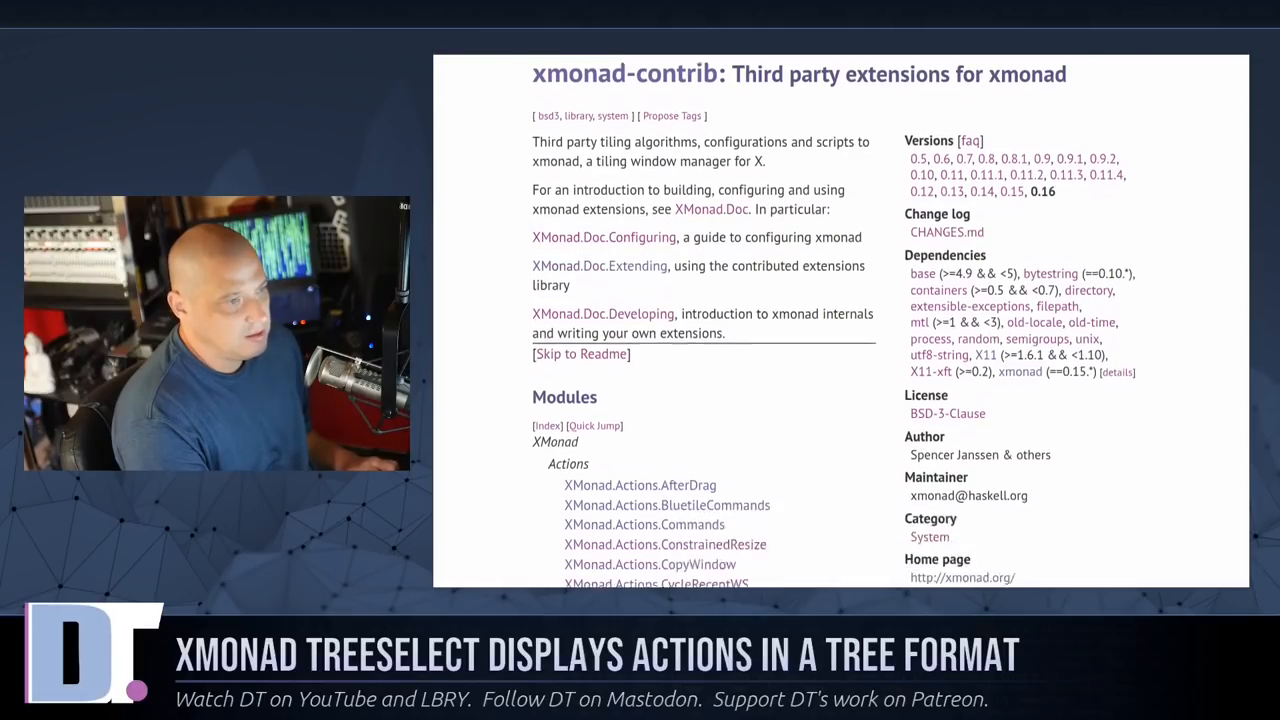
scroll("down", 3)
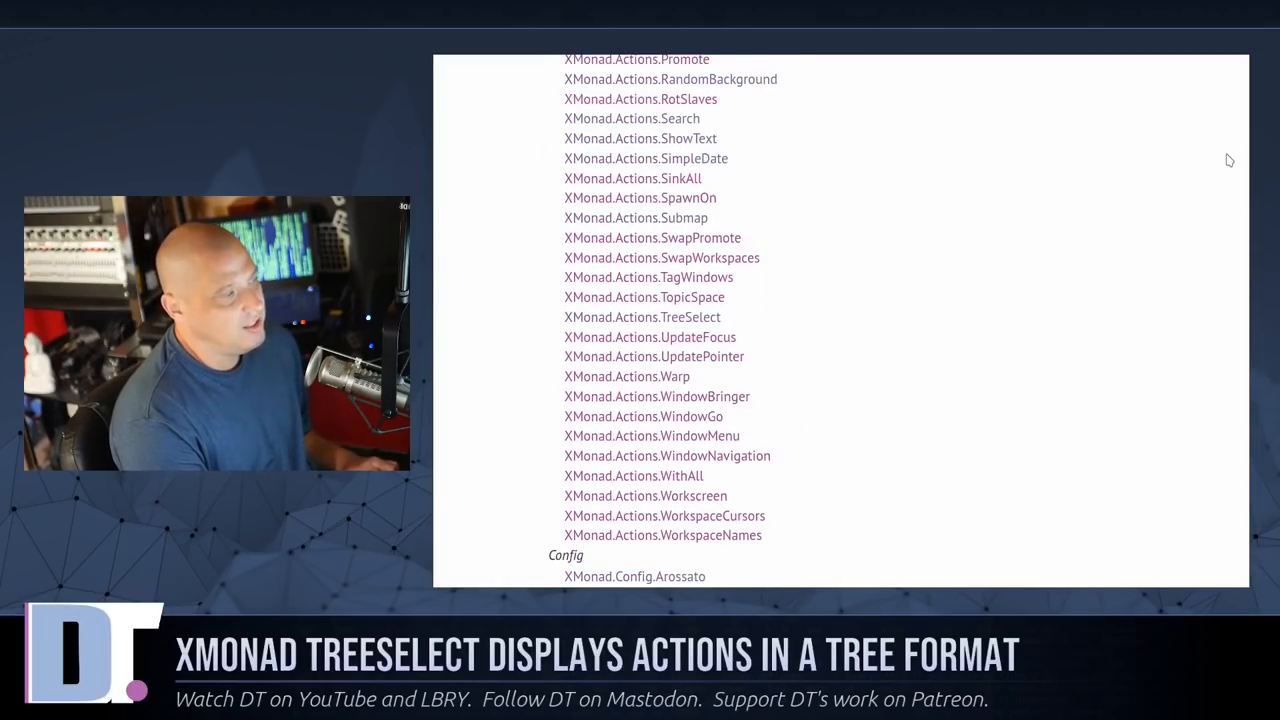
mouse_move(1021, 200)
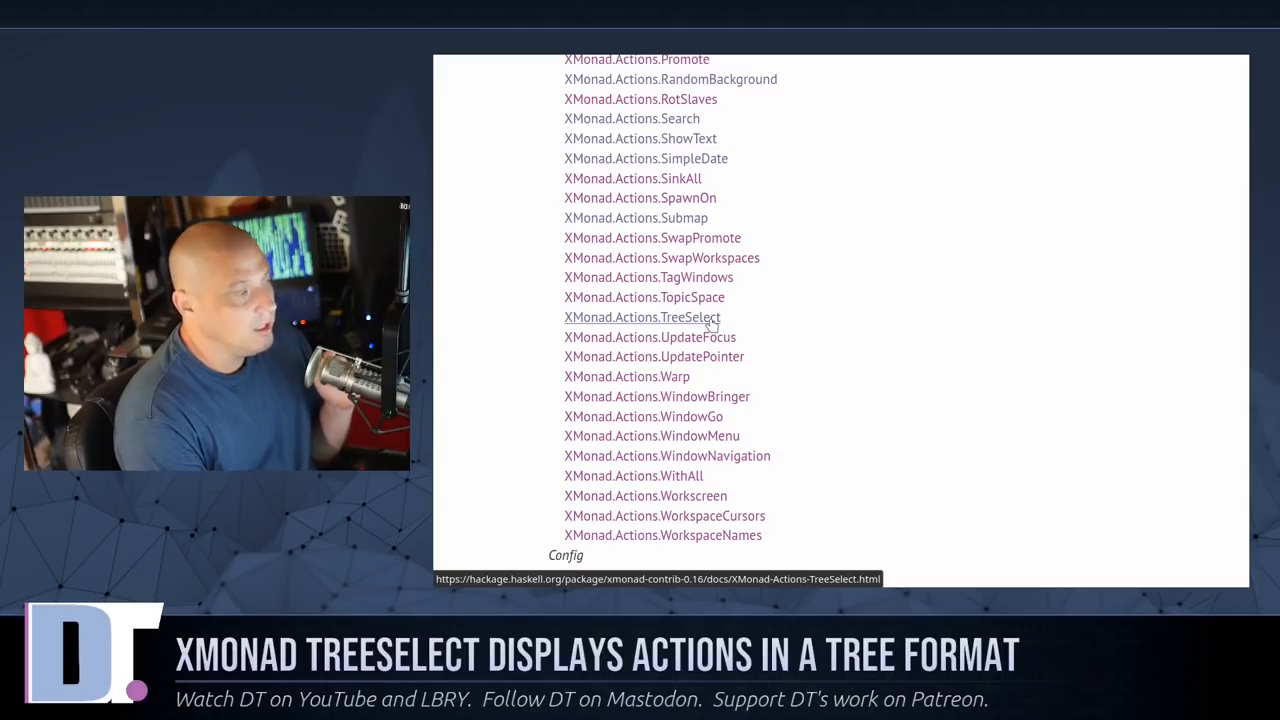
Open the XMonad.Actions.TreeSelect docs and scroll past the tree-format screenshot.
left_click(641, 317)
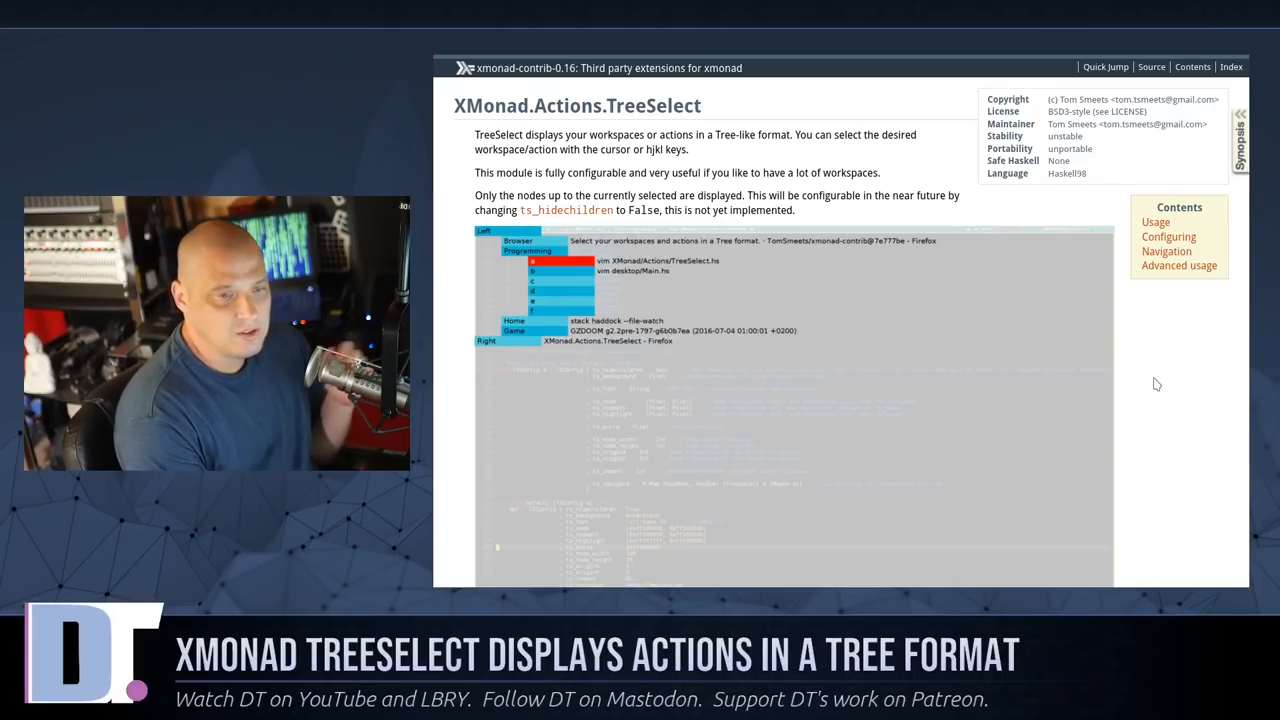
mouse_move(1147, 352)
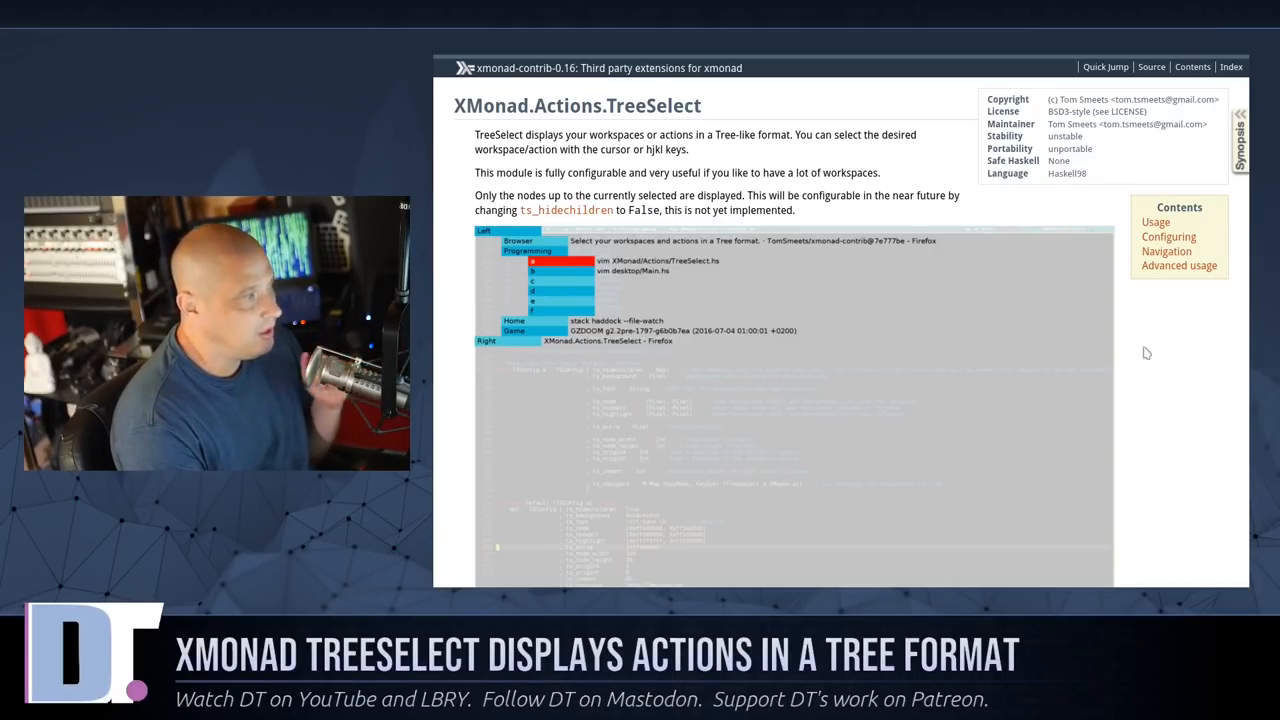
scroll("down", 3)
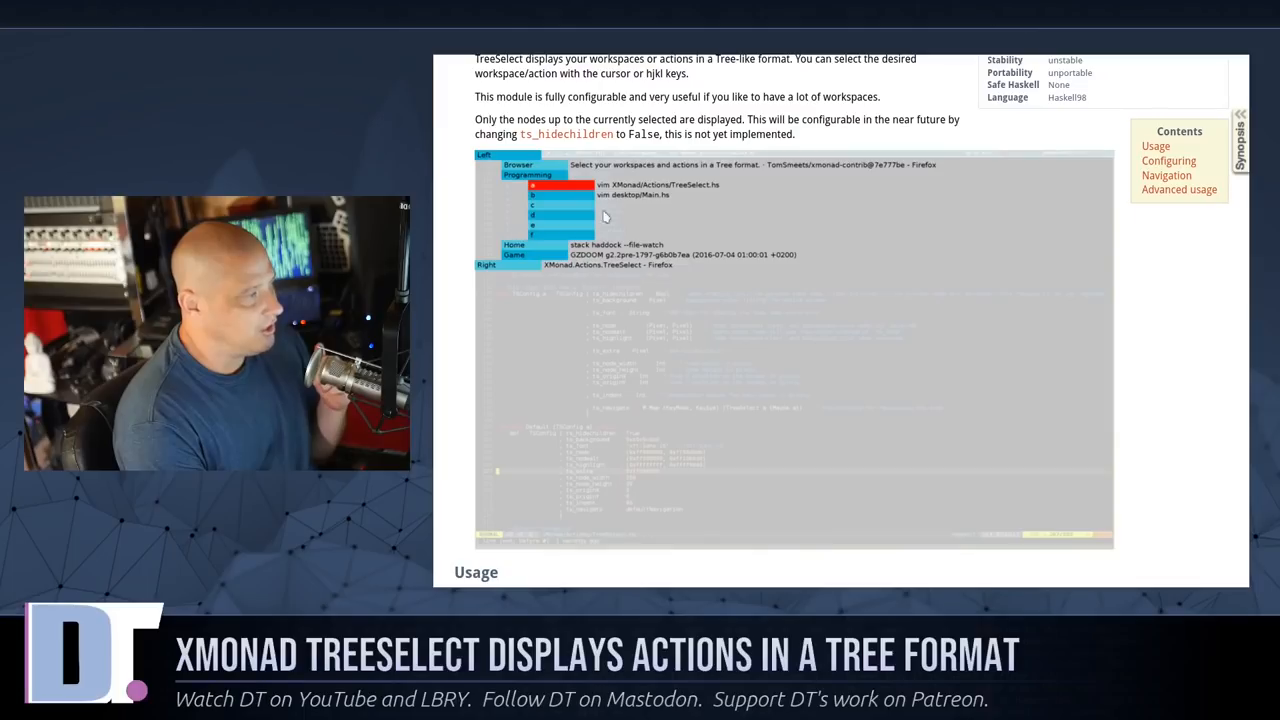
mouse_move(689, 460)
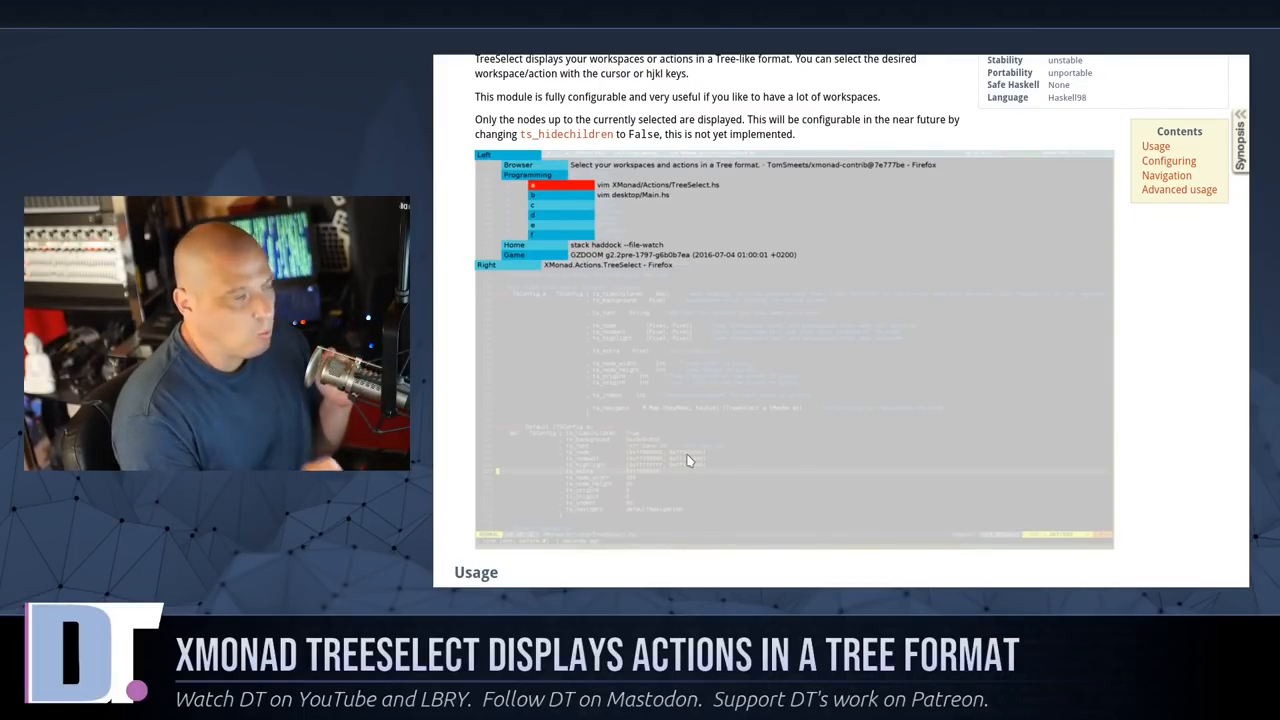
mouse_move(567, 289)
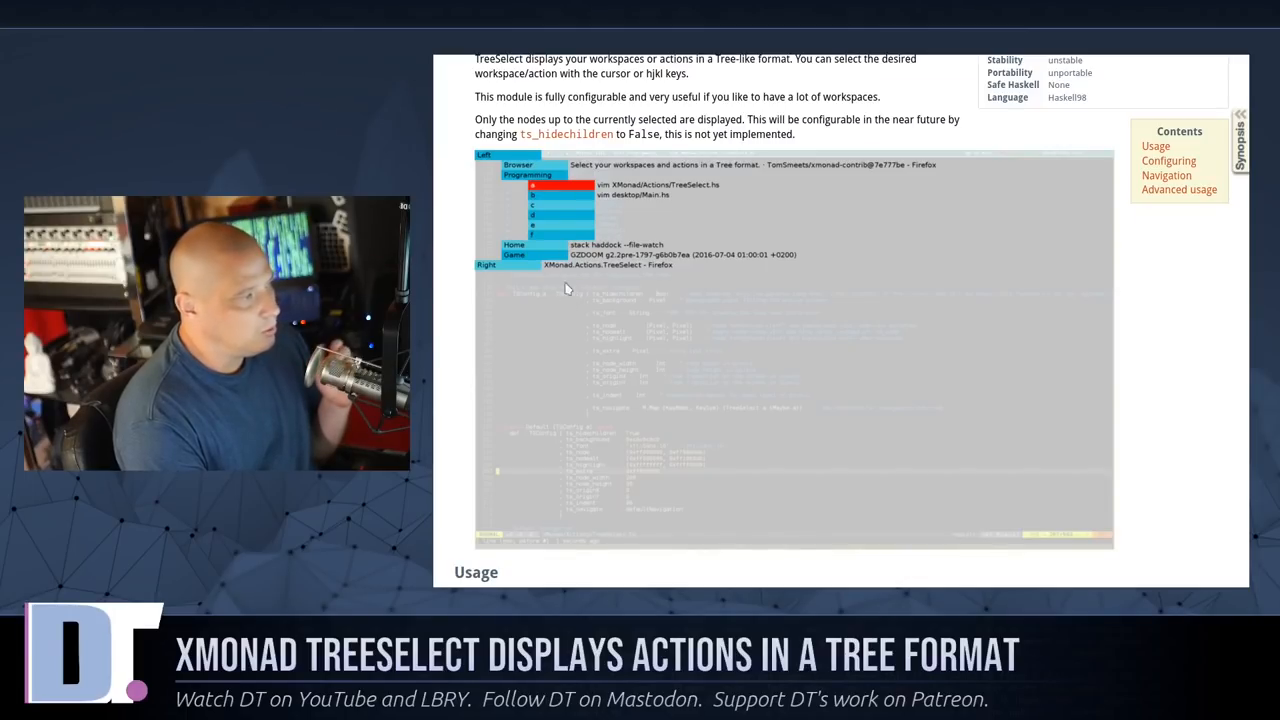
mouse_move(617, 220)
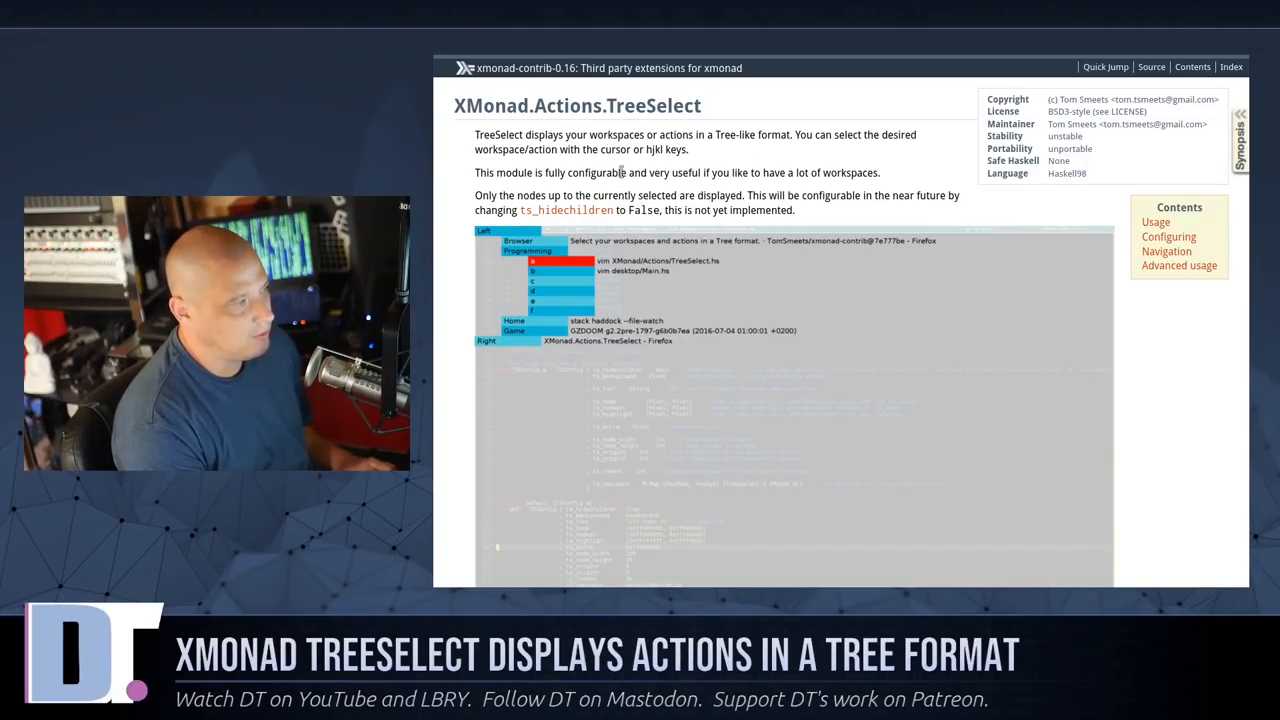
Show the TreeSelect Usage section with its imports and example workspace tree.
double_click(676, 134)
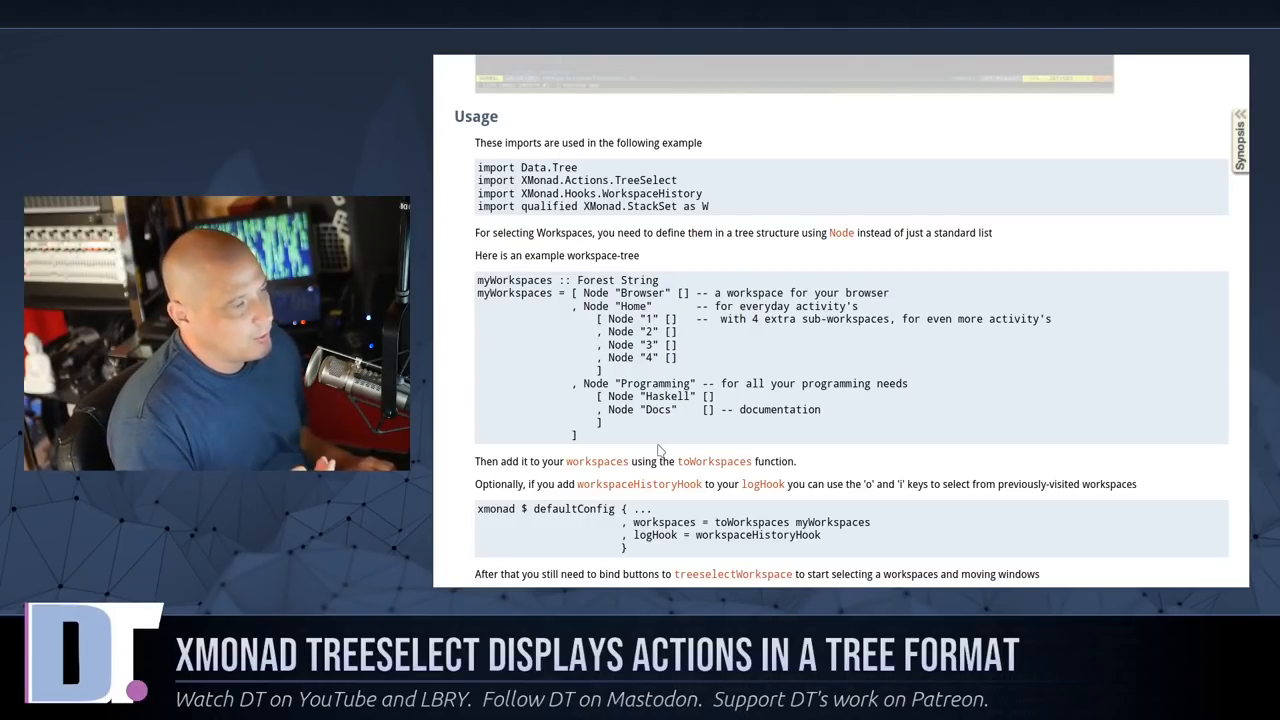
Highlight the example Home/Programming node tree and the logHook = workspaceHistoryHook line.
left_click_drag(485, 306, 575, 434)
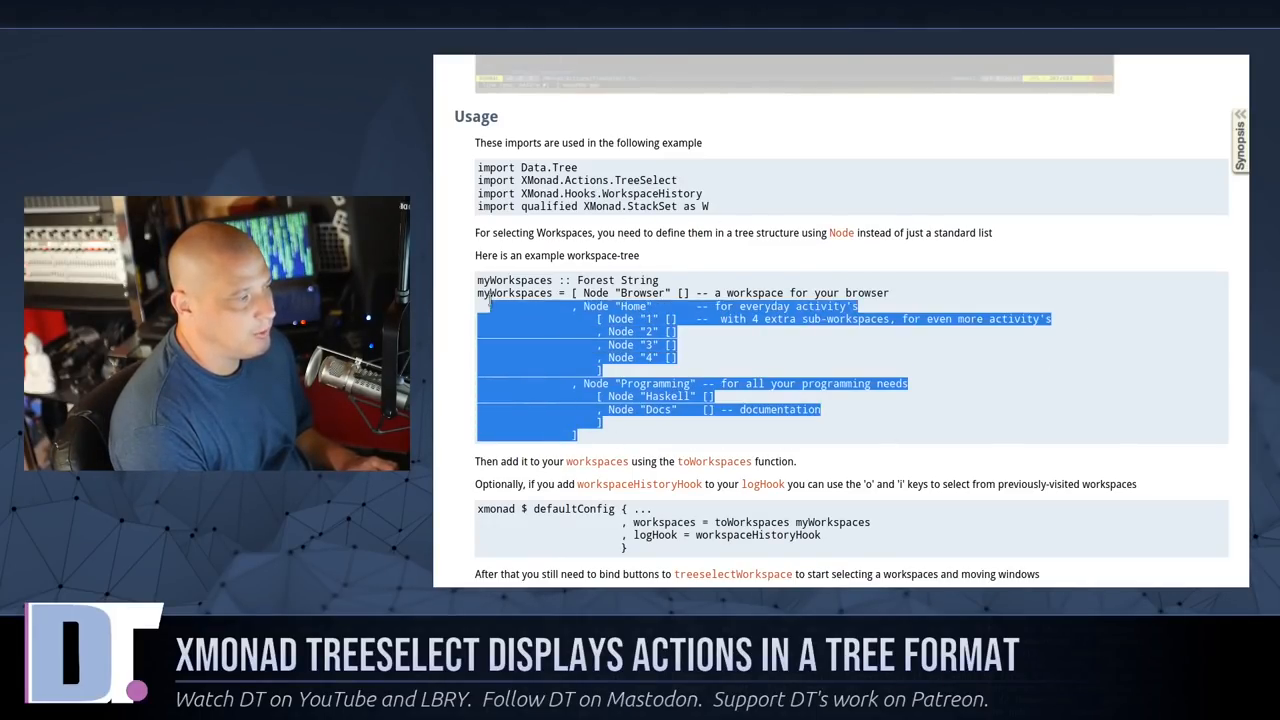
scroll("down", 3)
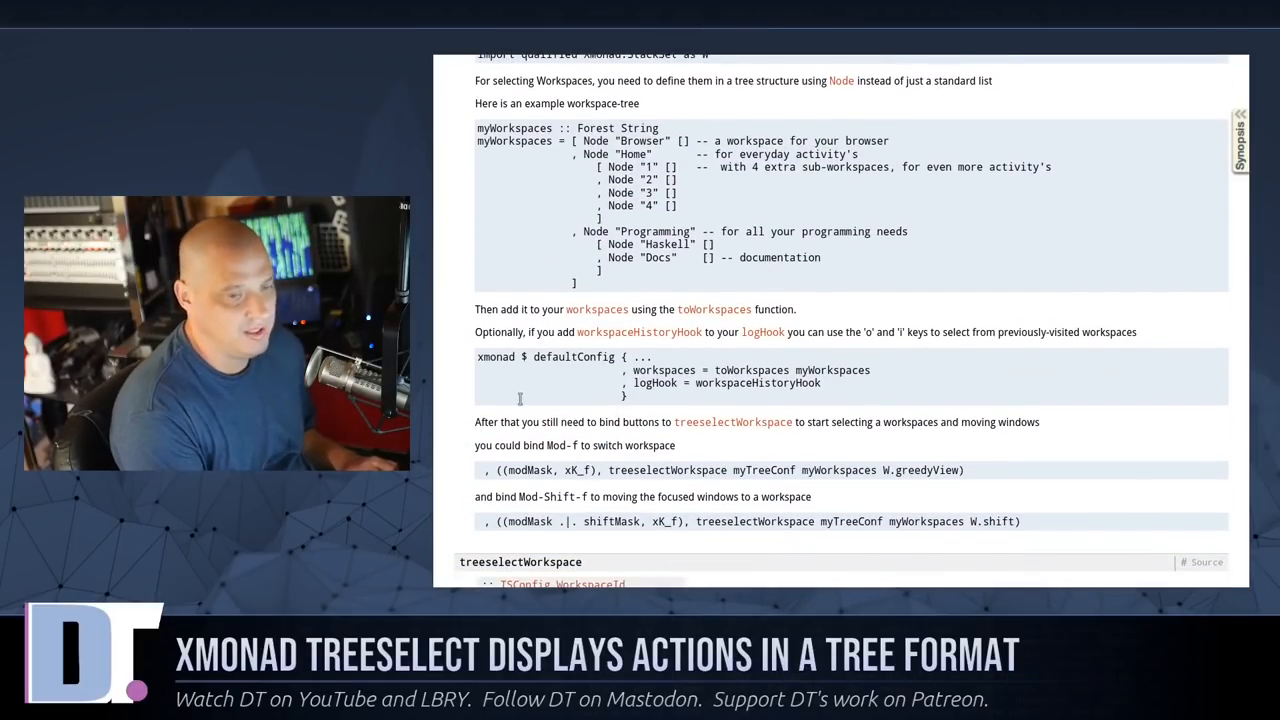
mouse_move(645, 402)
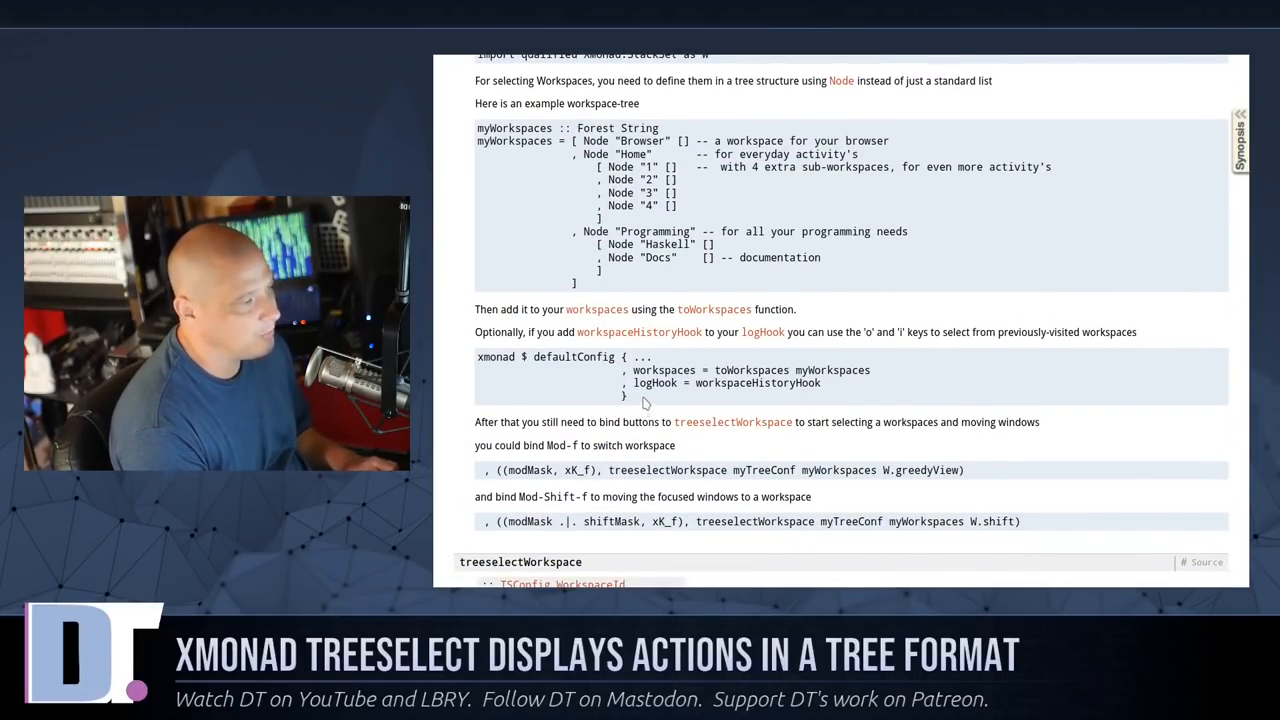
double_click(664, 370)
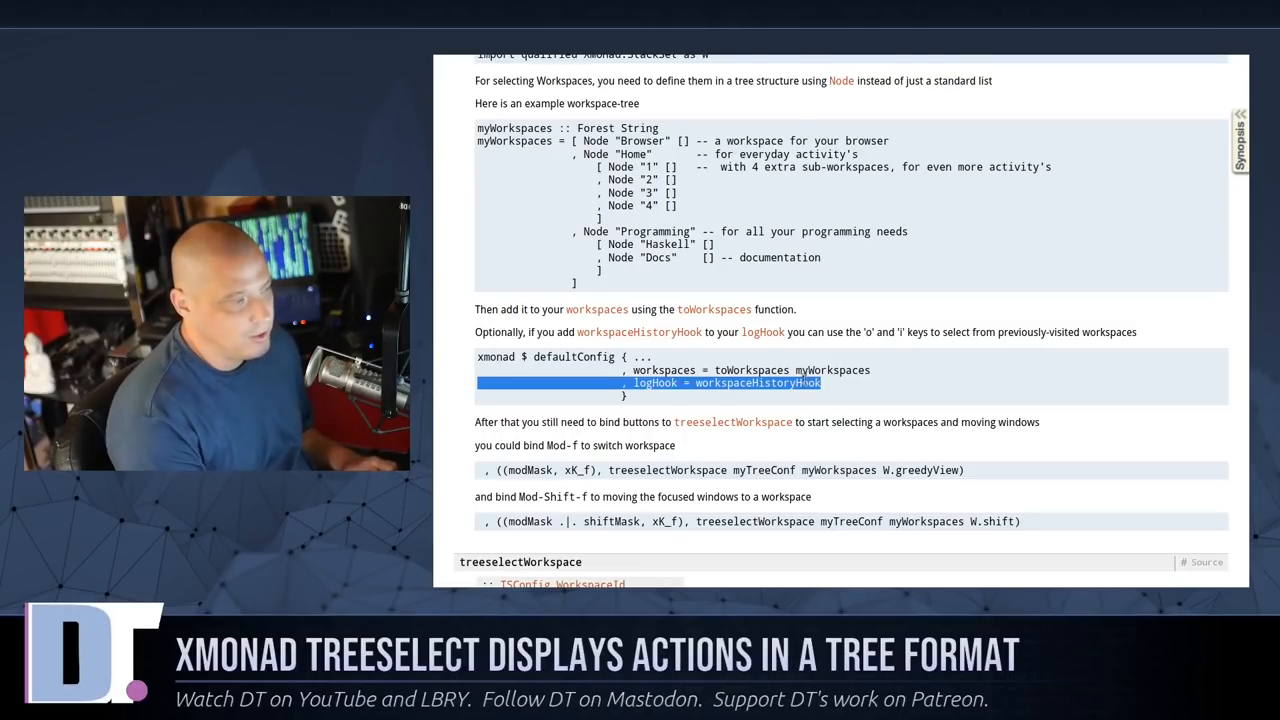
left_click(867, 384)
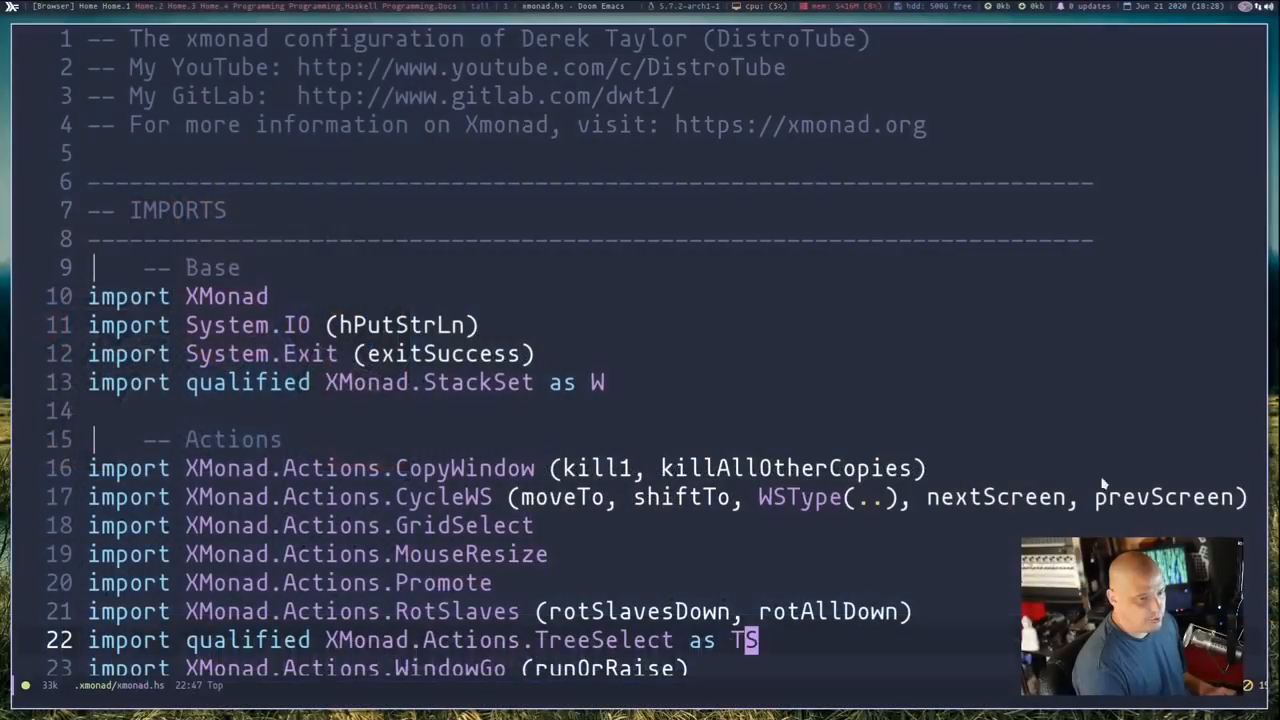
Scroll xmonad.hs down to the myTreeNavigation key map near line 347.
scroll("down", 3)
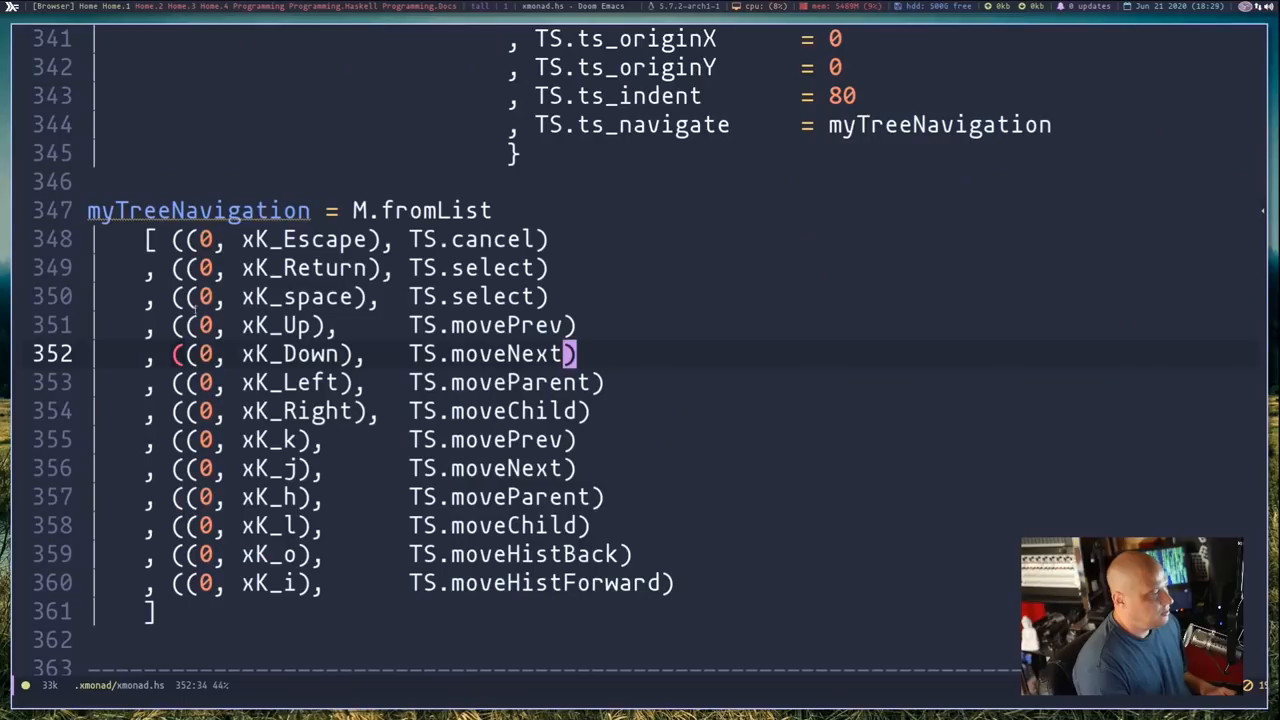
mouse_move(362, 497)
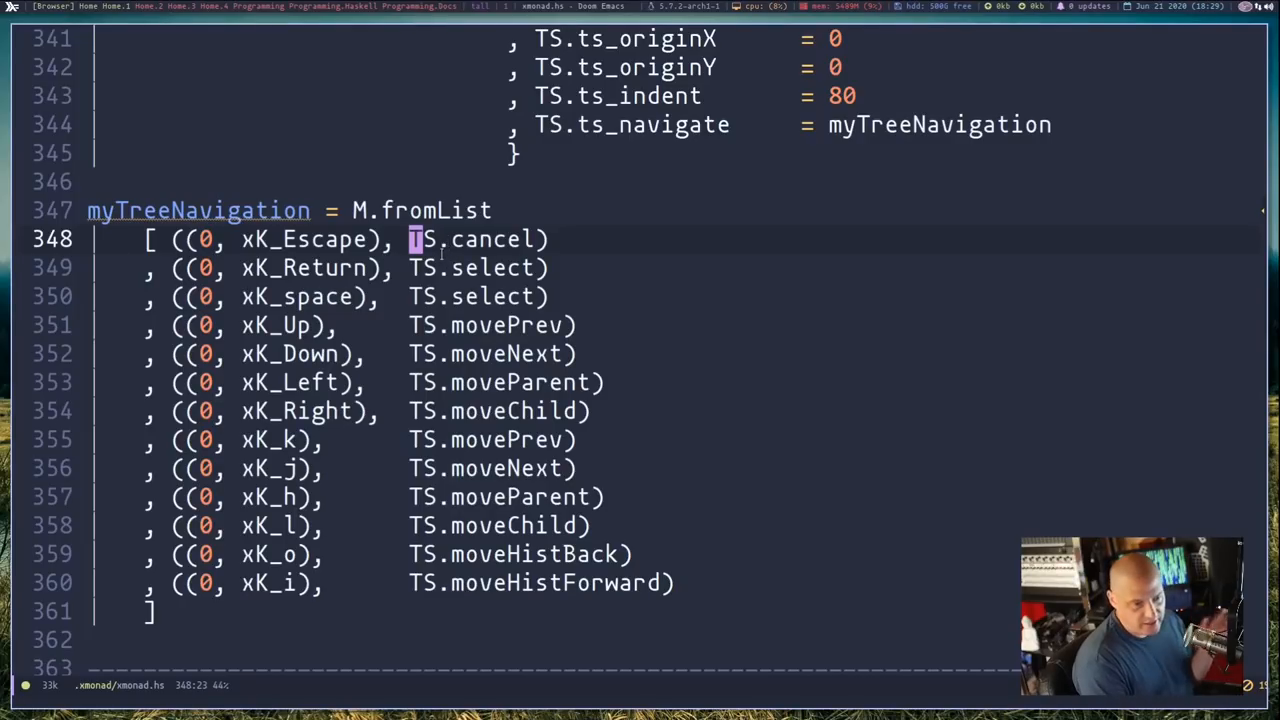
mouse_move(478, 635)
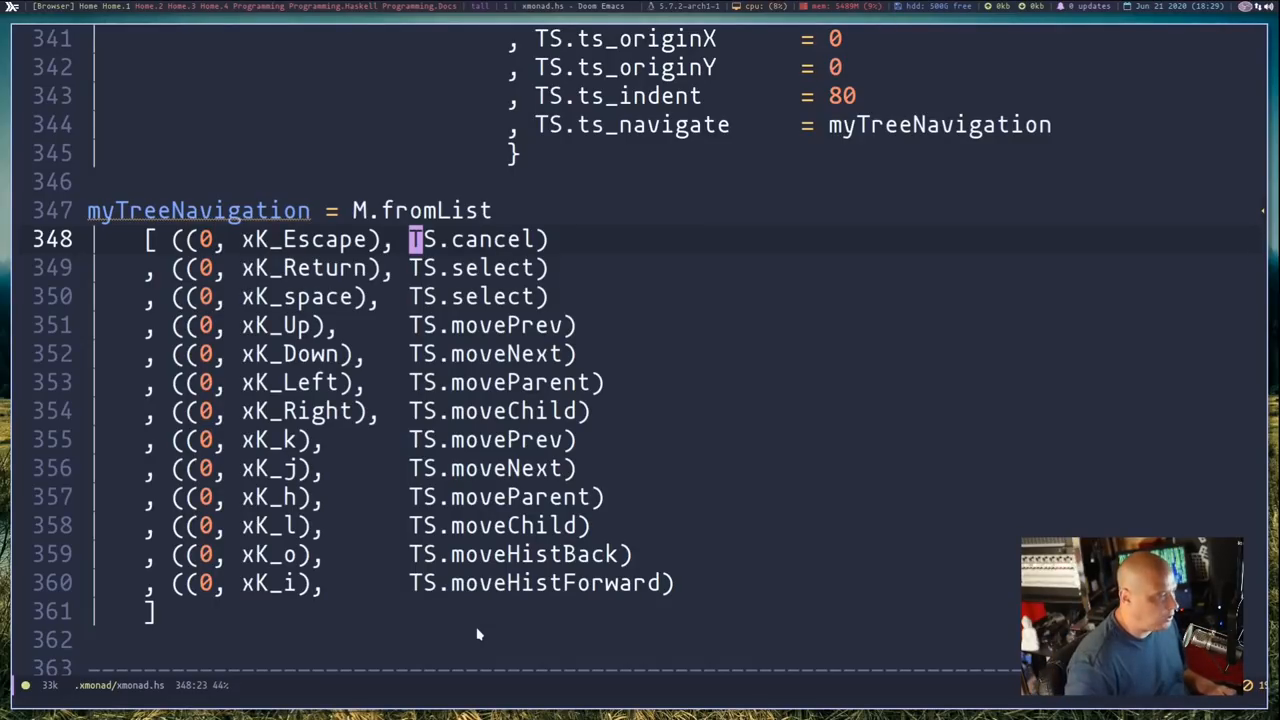
Scroll xmonad.hs up to bring the tsDefaultConfig block fully on screen.
scroll("up", 3)
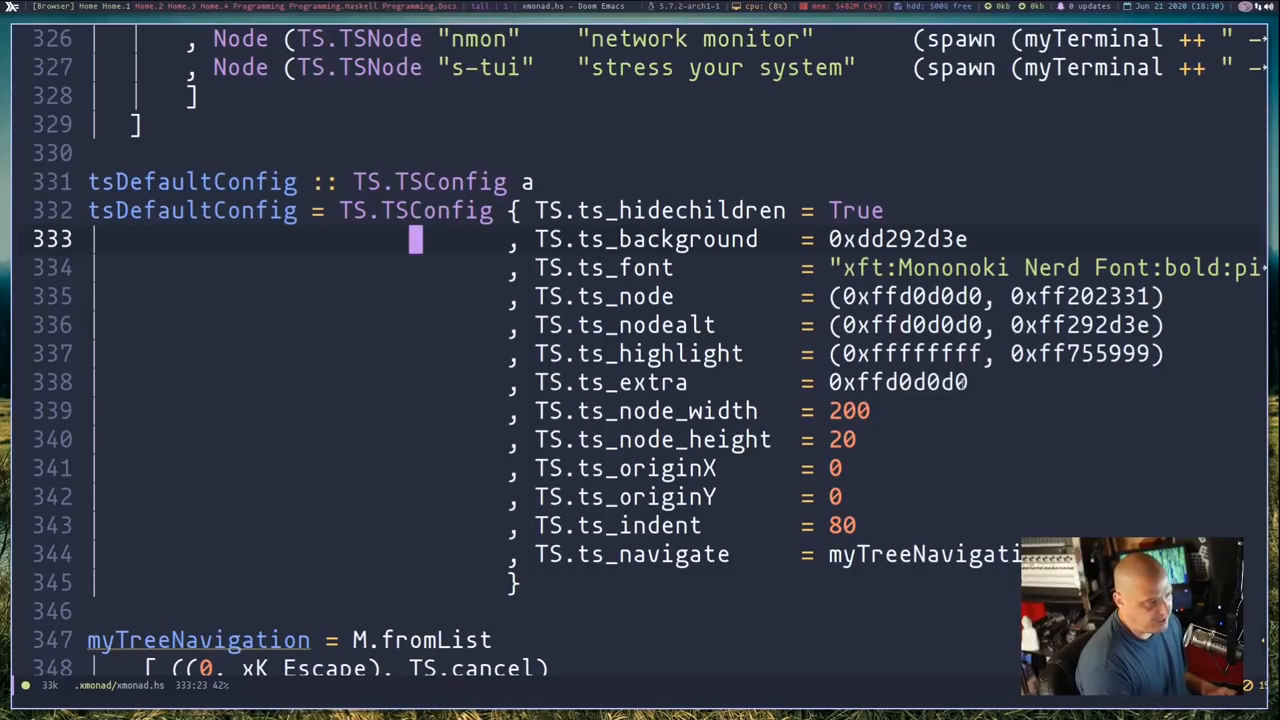
mouse_move(1013, 469)
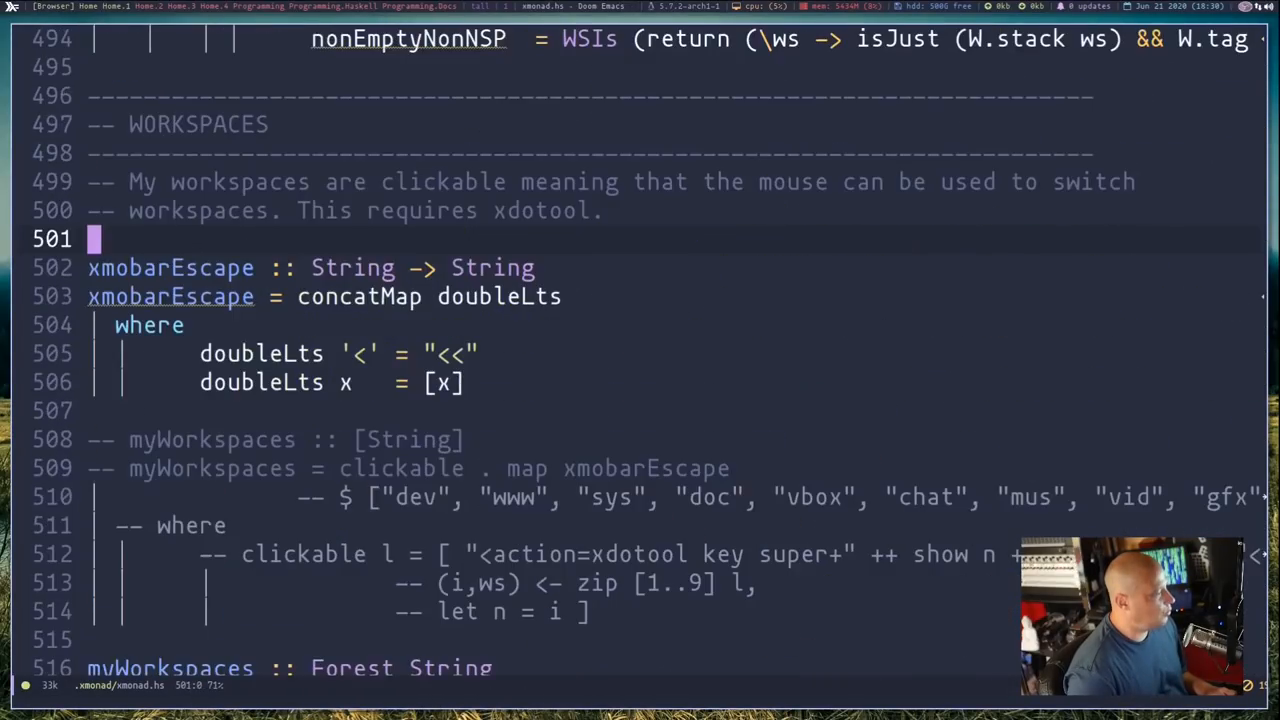
Return to the Firefox TreeSelect docs showing the example workspace tree and logHook.
scroll("down", 3)
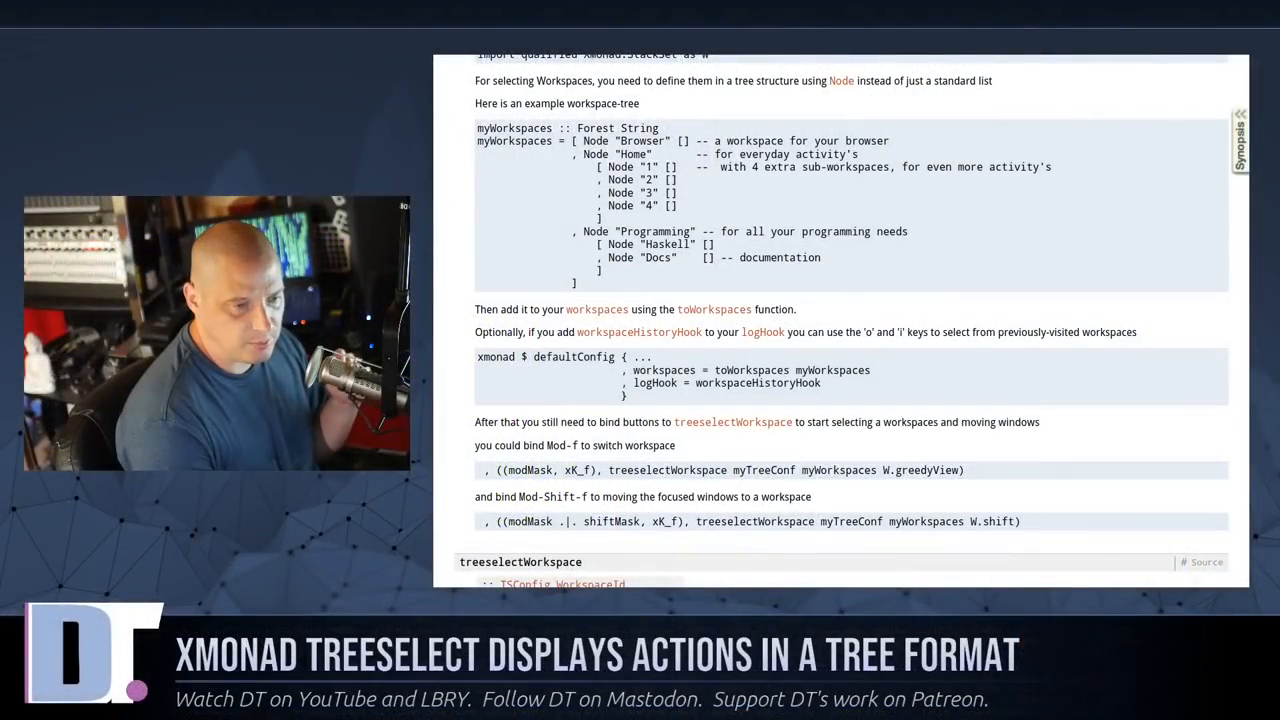
Select the myWorkspaces example tree and scroll to the treeselectWorkspace description.
left_click_drag(520, 192, 600, 270)
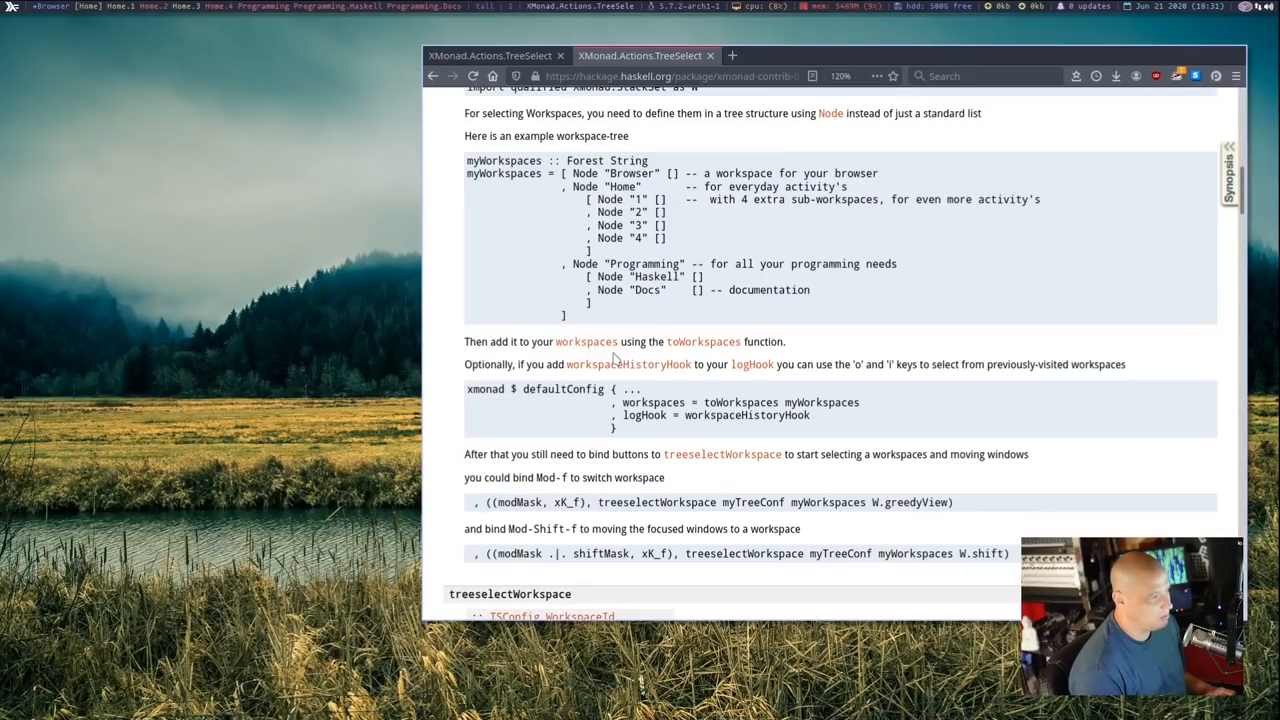
scroll("down", 3)
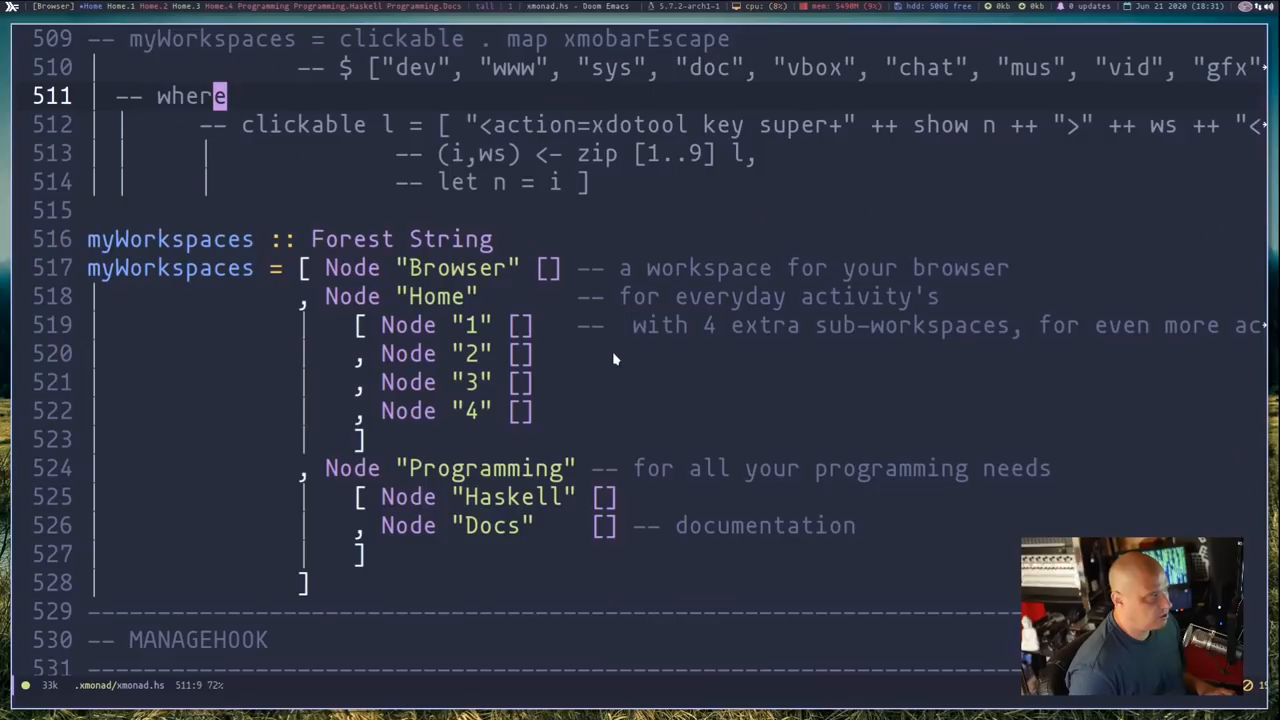
mouse_move(1204, 232)
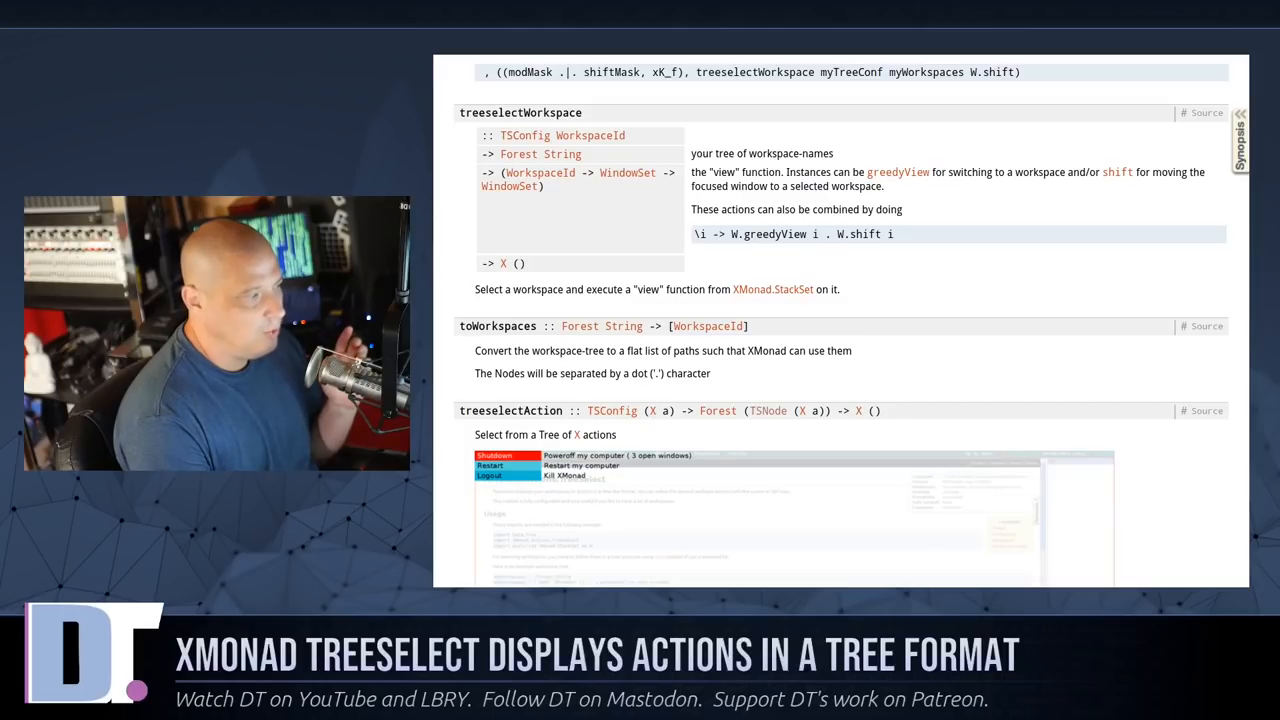
Scroll past toWorkspaces to the treeselectAction example with Hello, Shutdown and Brightness.
scroll("down", 3)
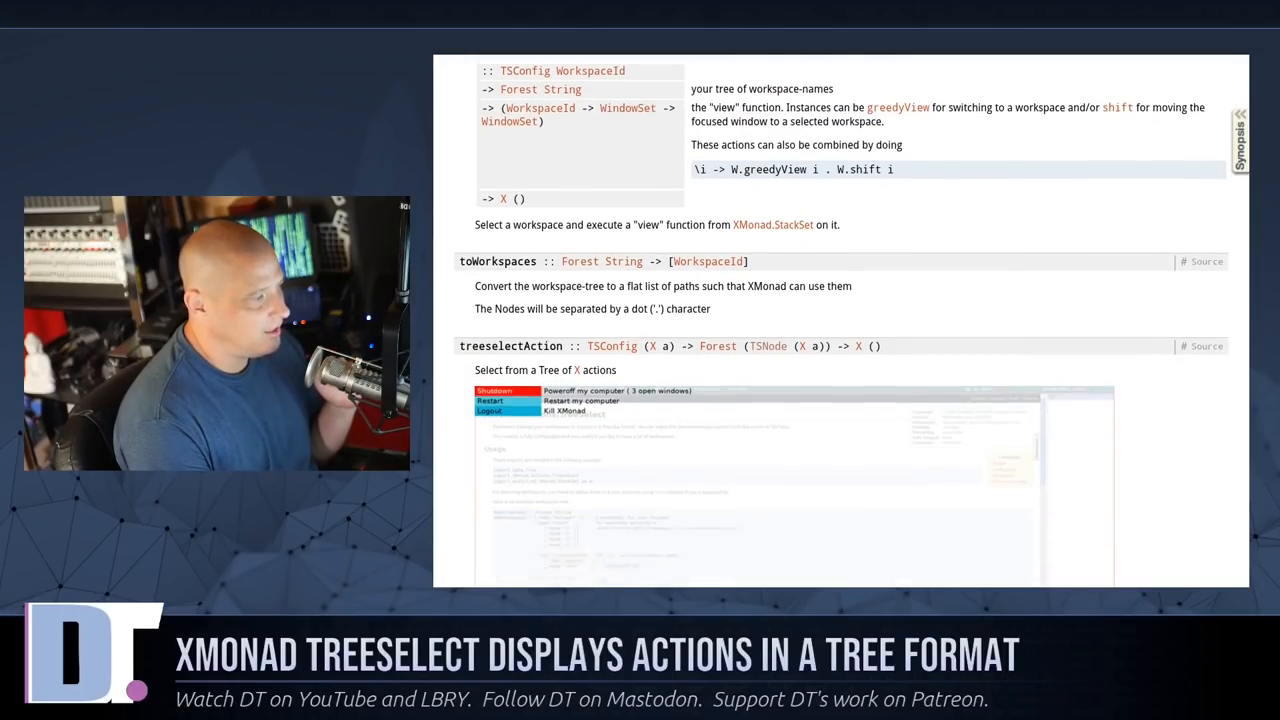
scroll("down", 3)
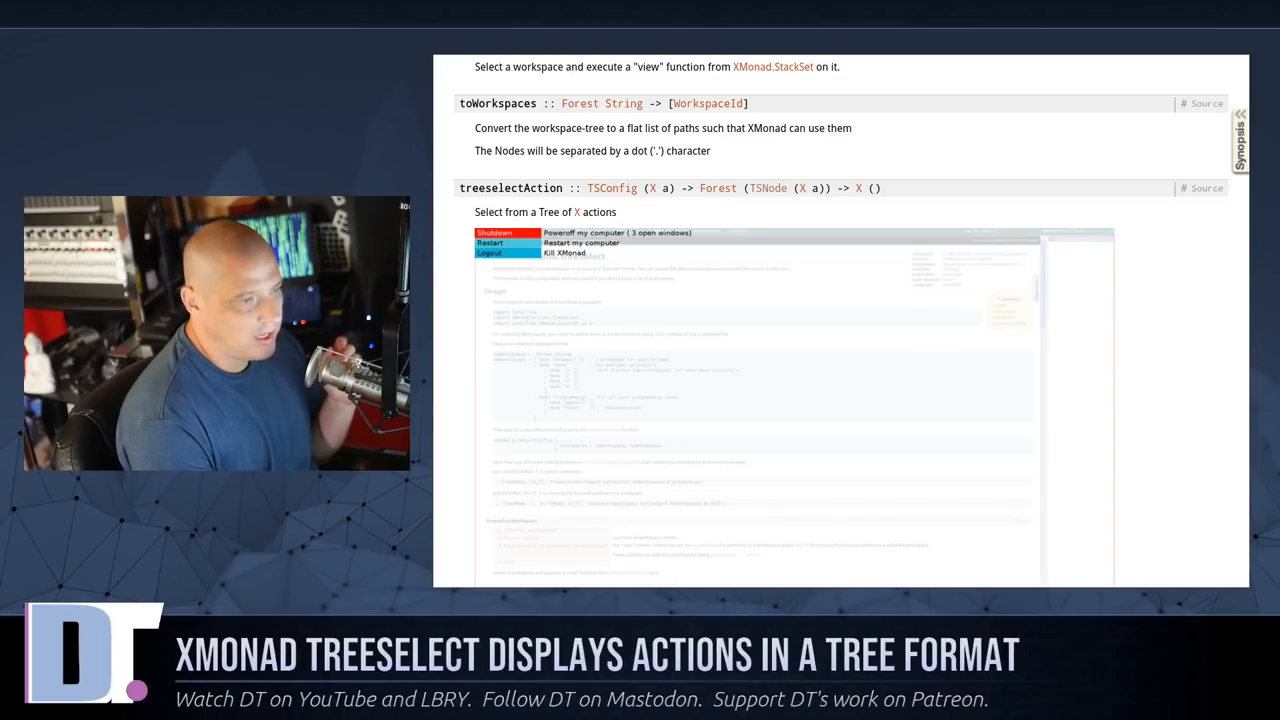
scroll("down", 3)
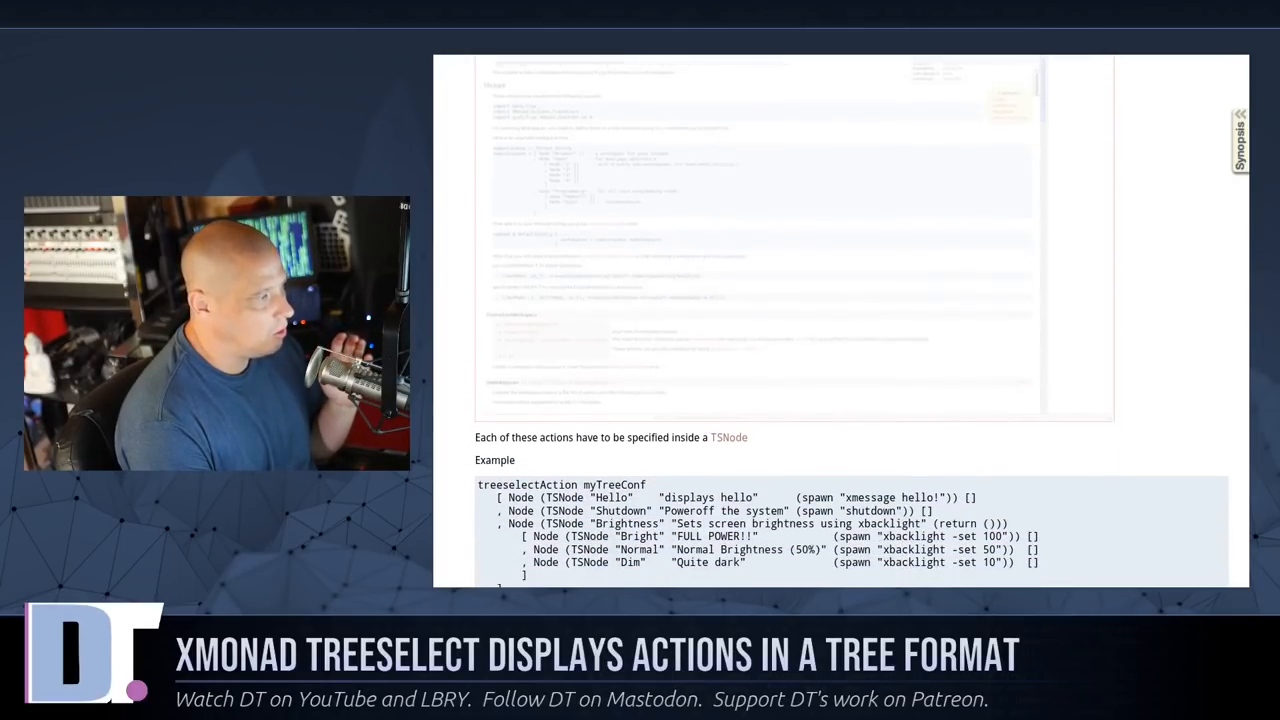
scroll("down", 3)
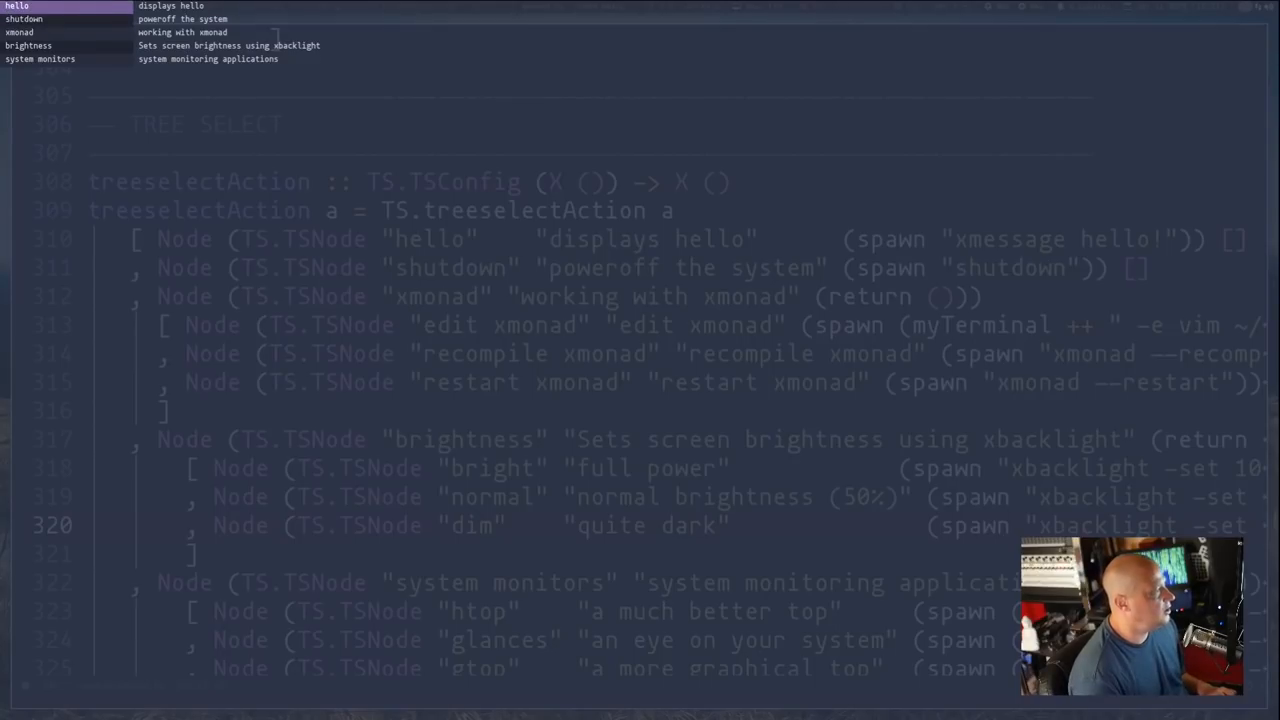
In the TreeSelect menu, expand and collapse brightness, then expand system monitors.
key("Down")
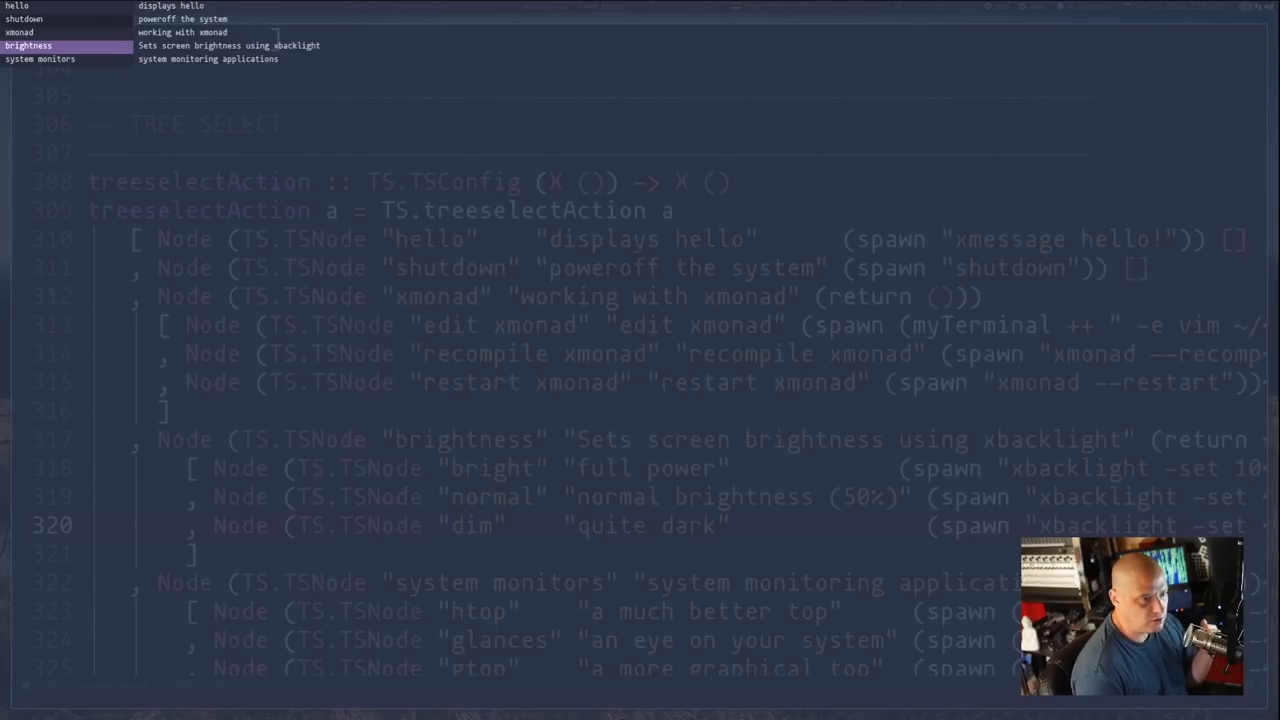
left_click(35, 44)
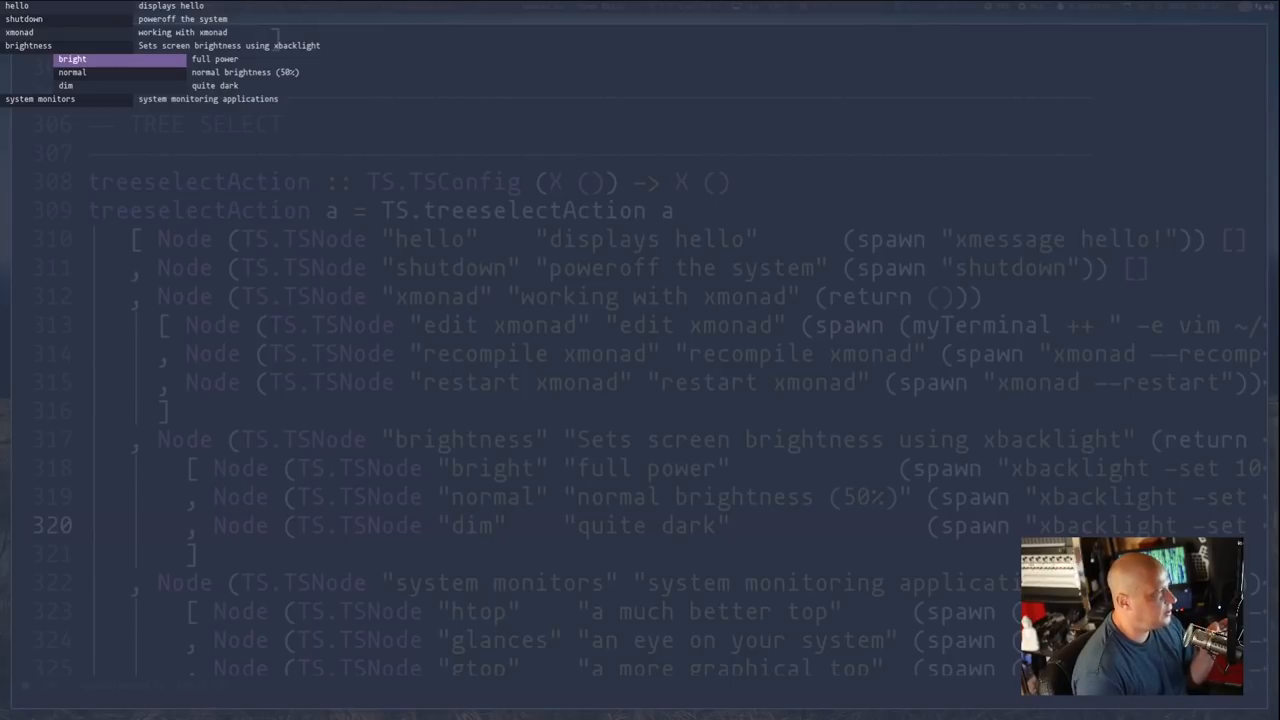
key("Down")
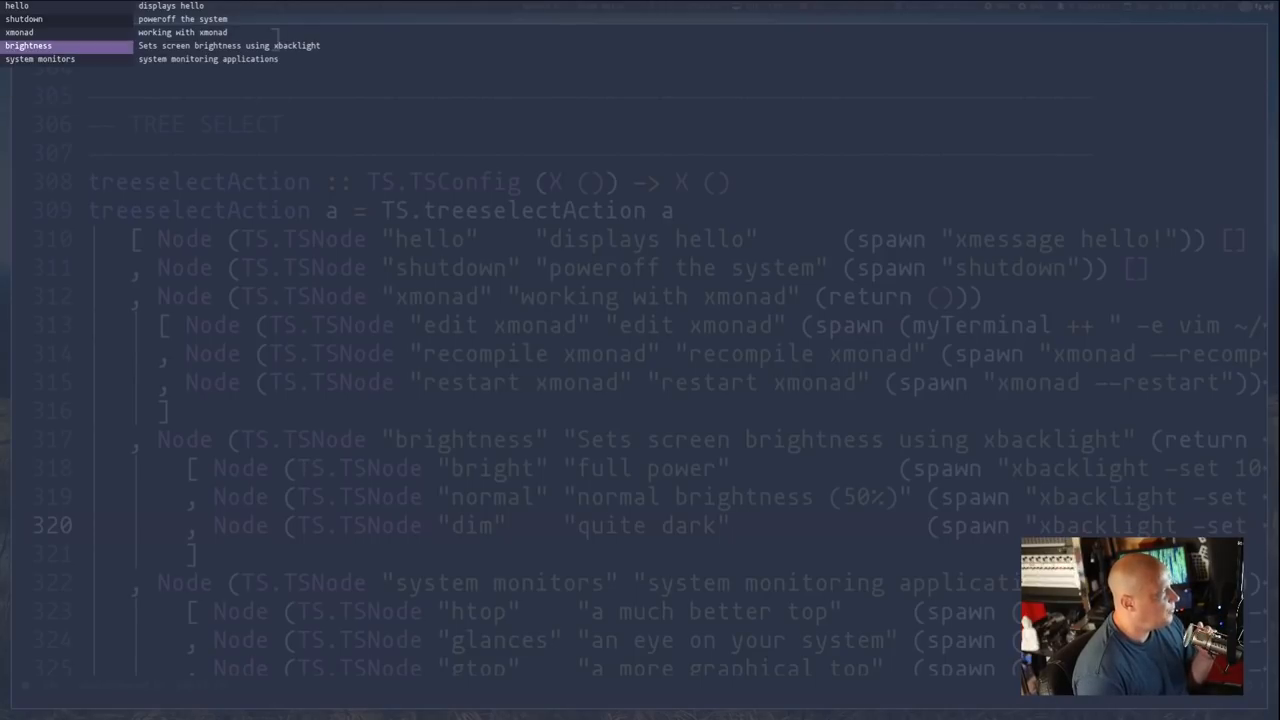
key("Down")
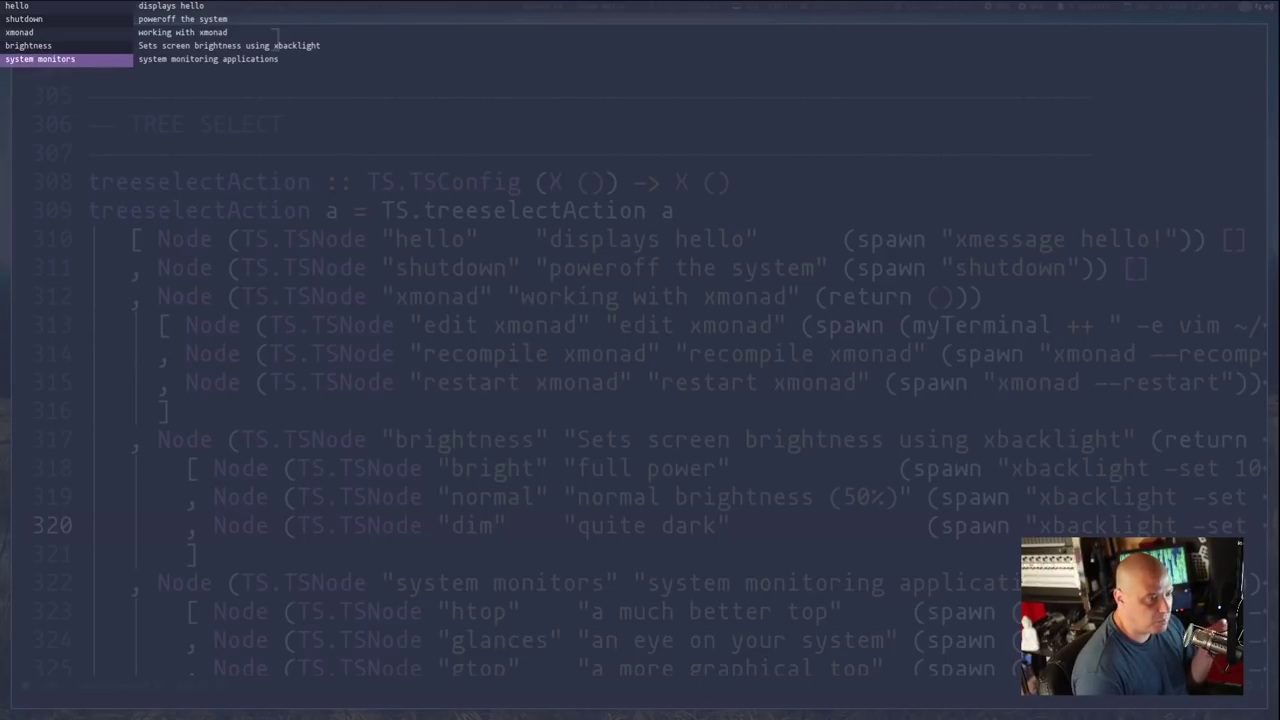
left_click(40, 66)
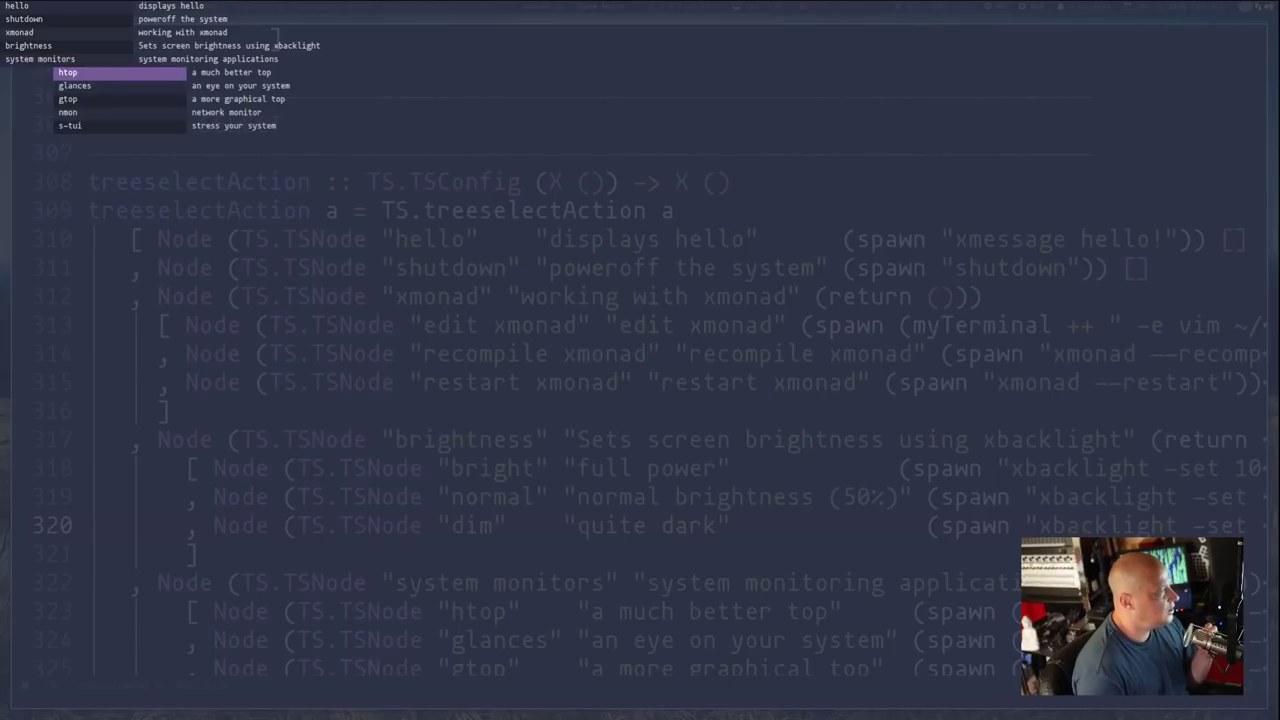
key("Down")
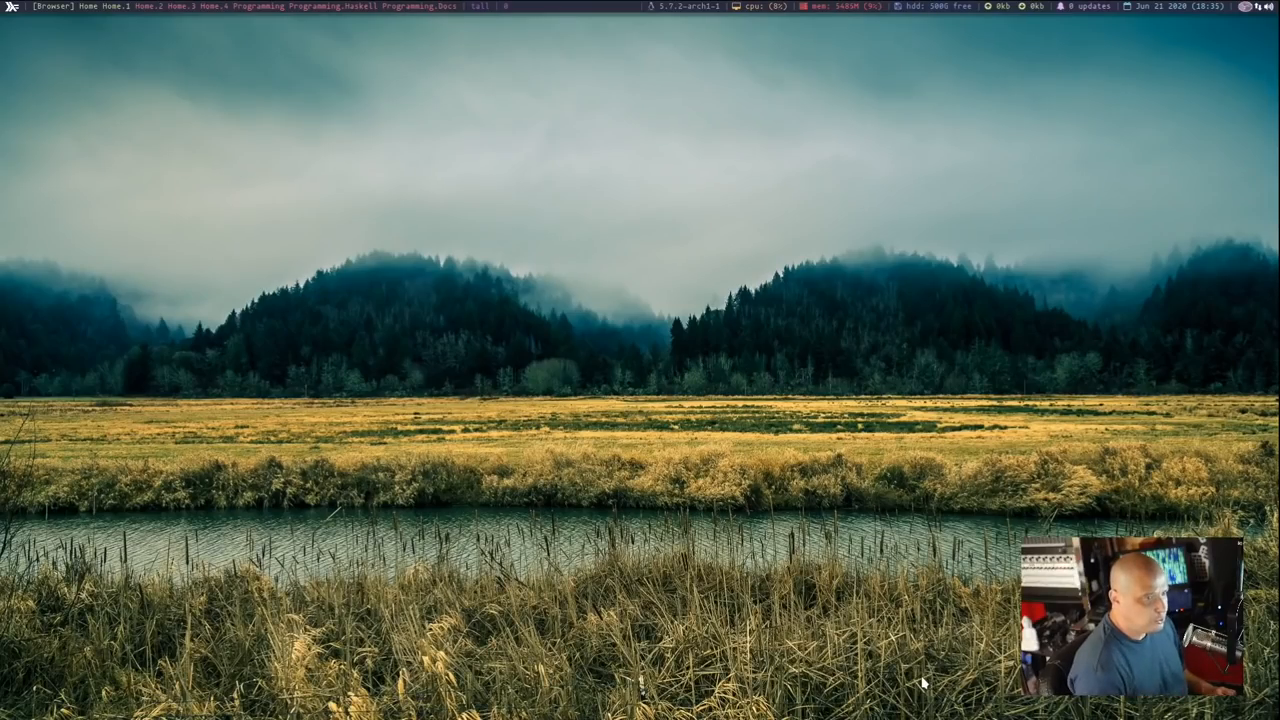
mouse_move(920, 615)
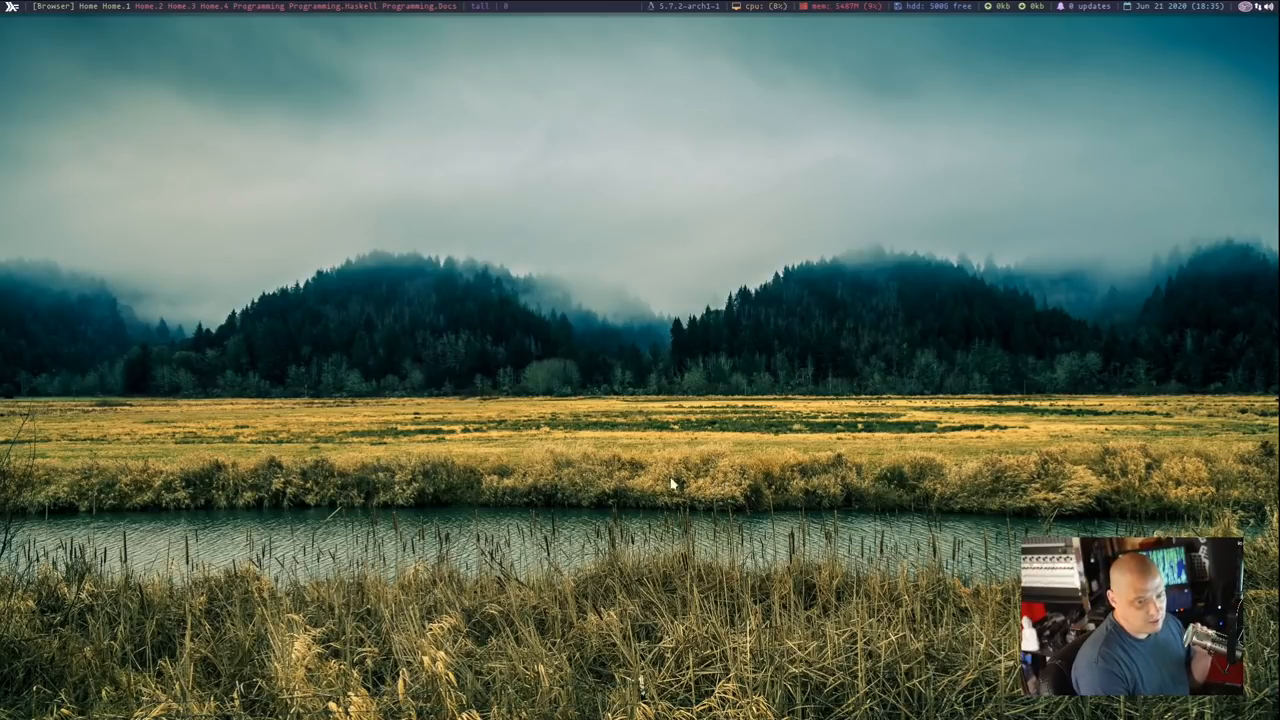
mouse_move(60, 33)
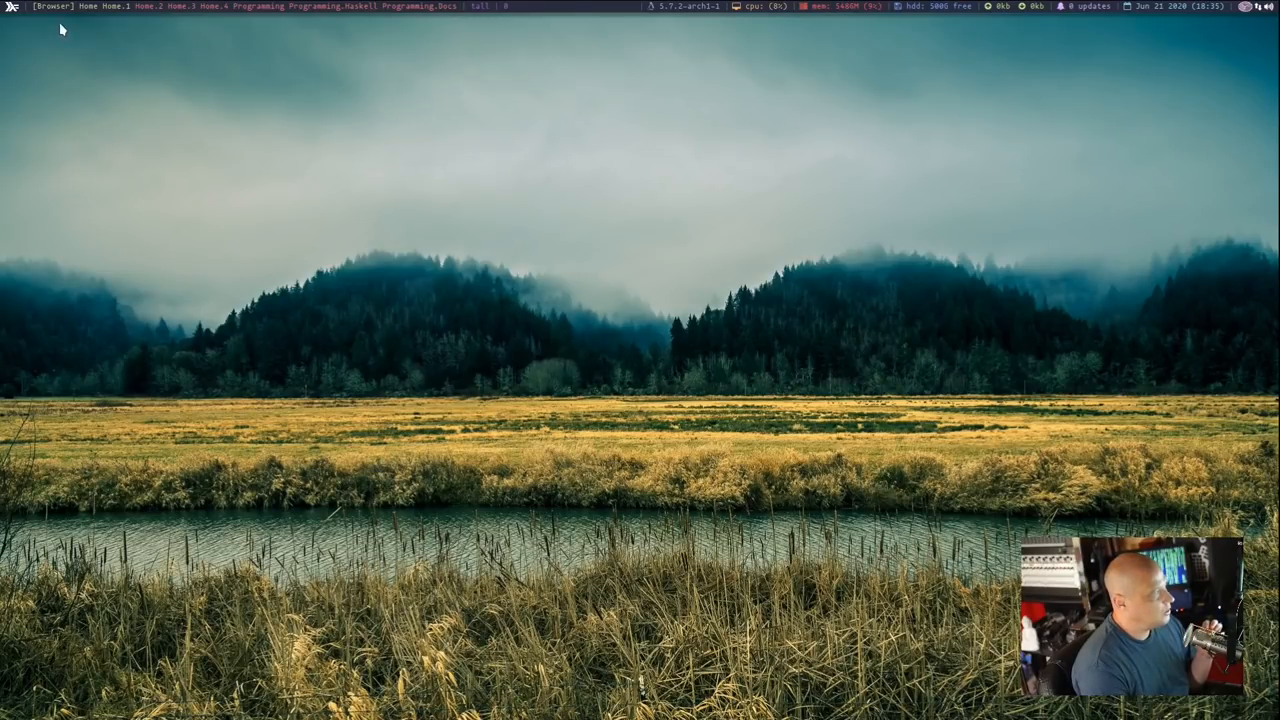
mouse_move(102, 32)
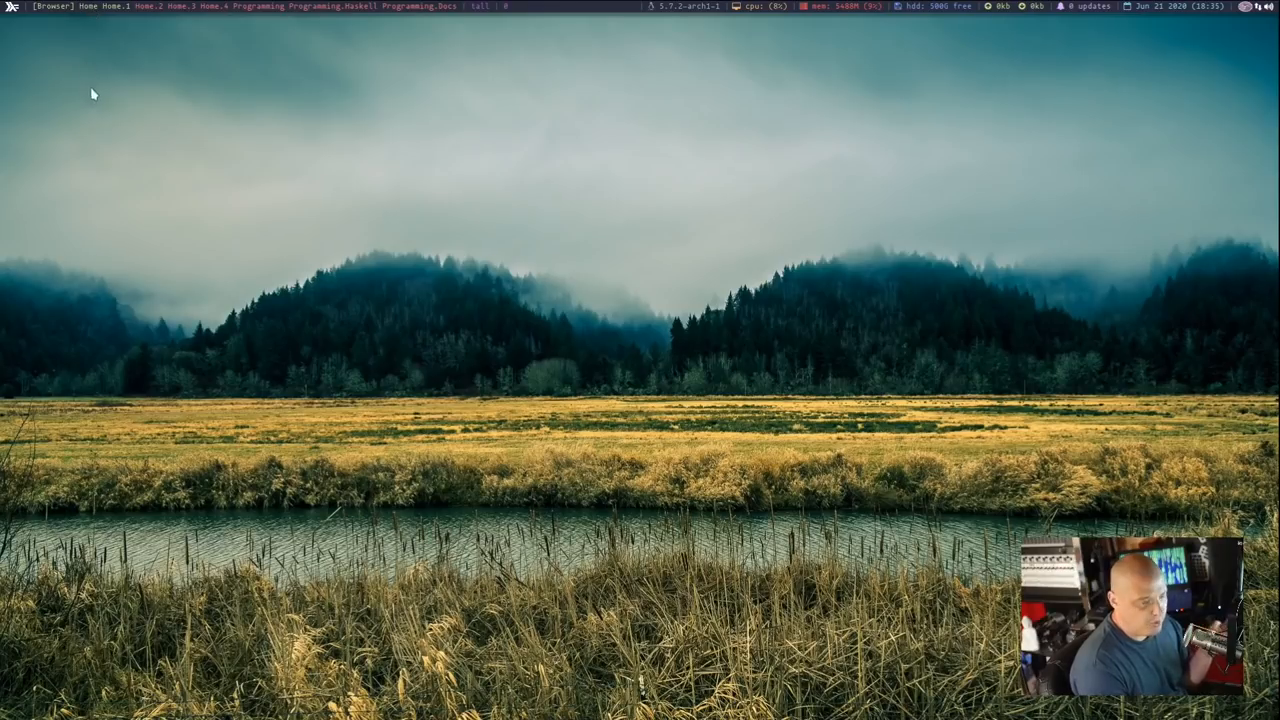
mouse_move(147, 43)
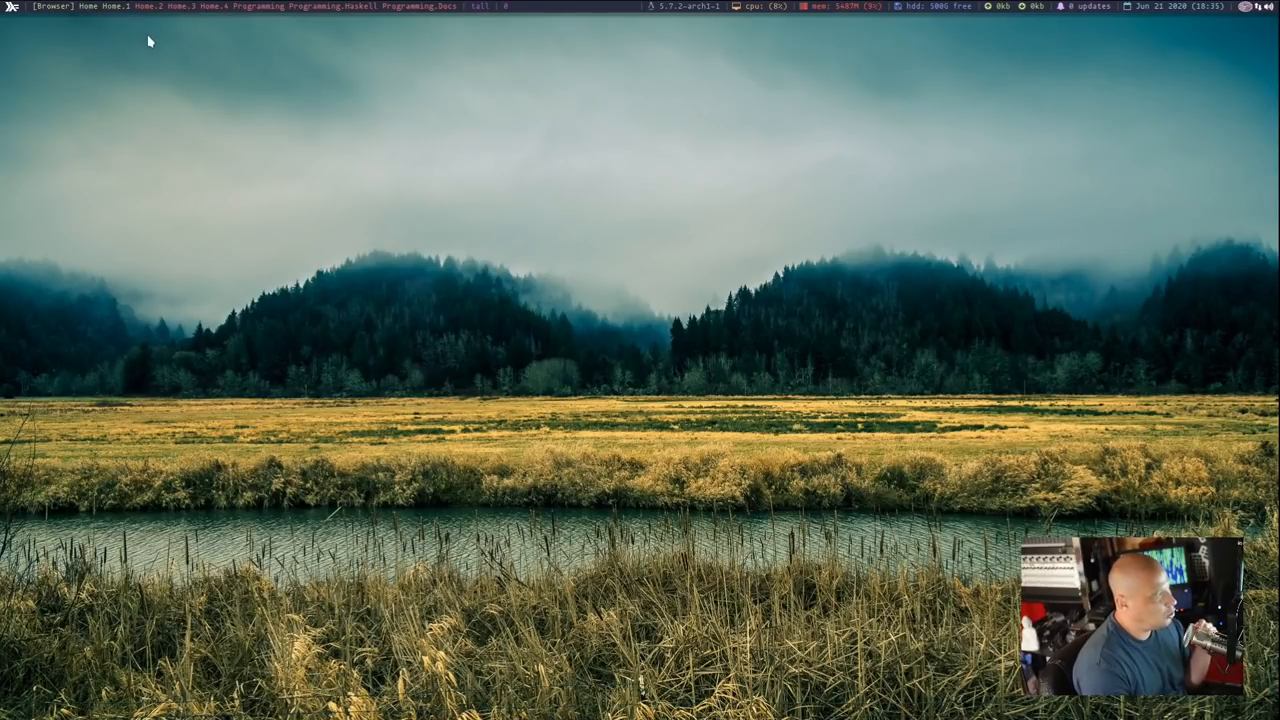
mouse_move(397, 270)
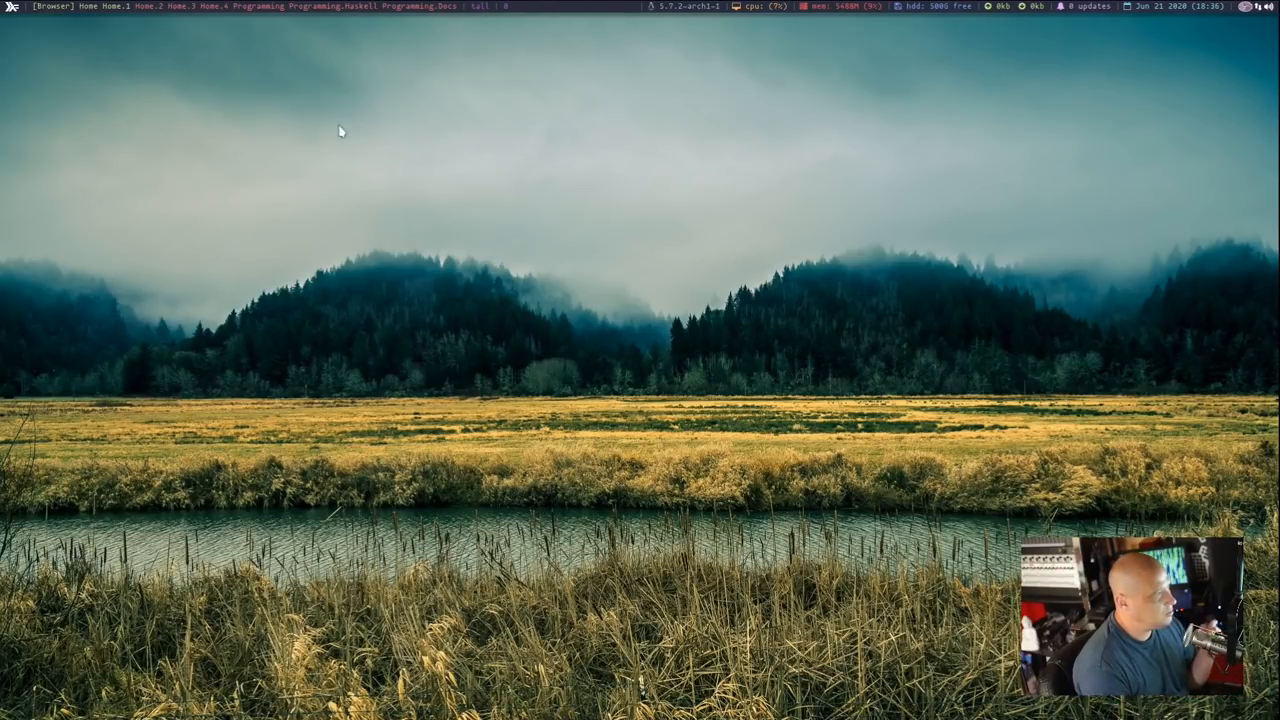
mouse_move(358, 281)
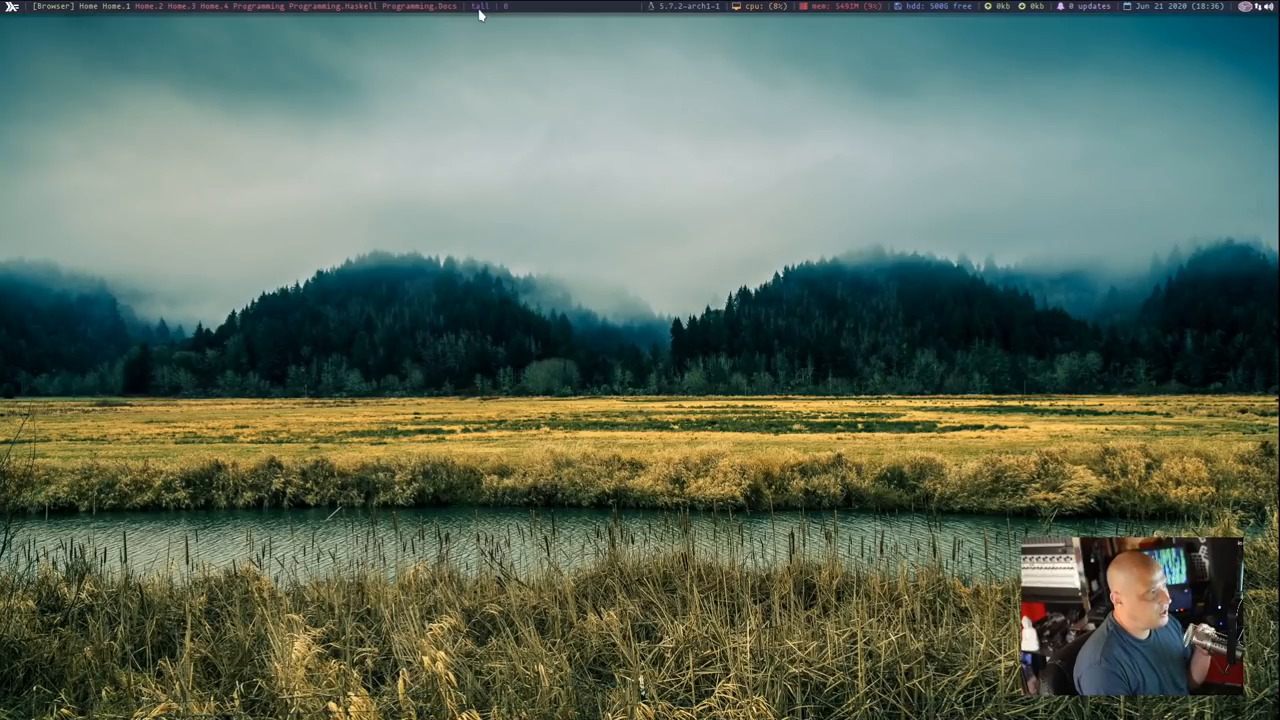
mouse_move(72, 37)
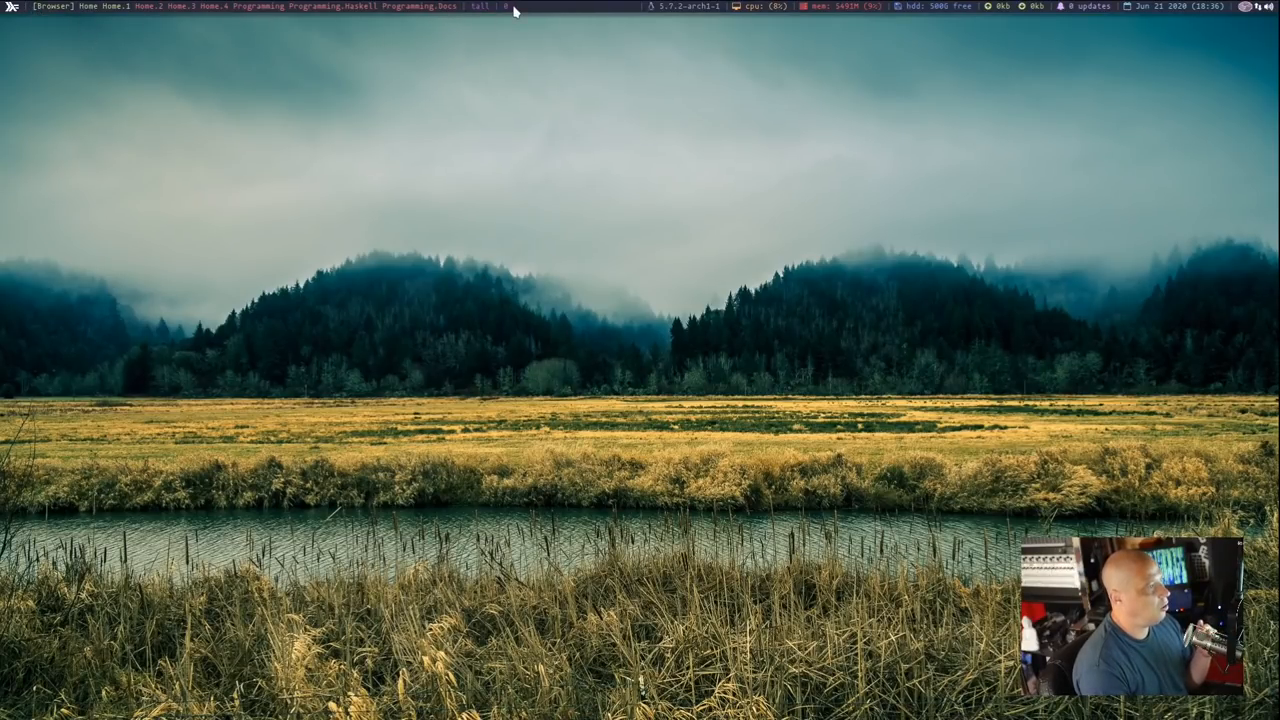
mouse_move(230, 28)
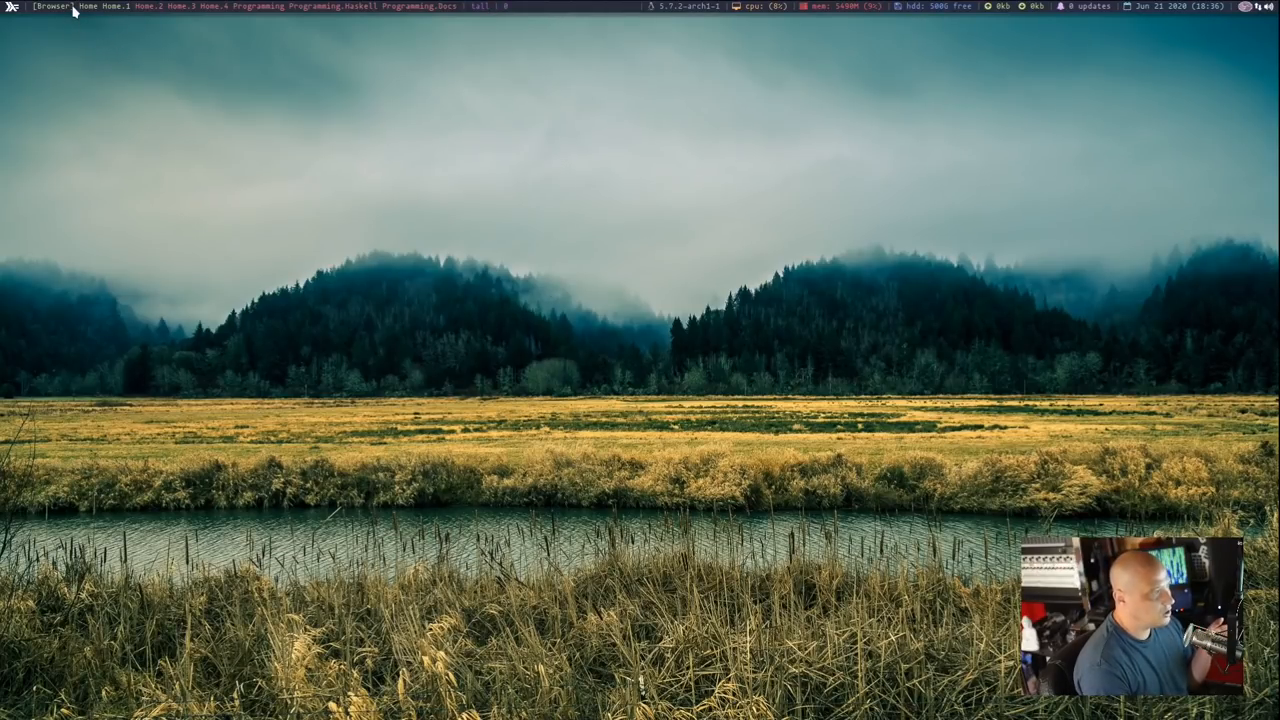
mouse_move(475, 18)
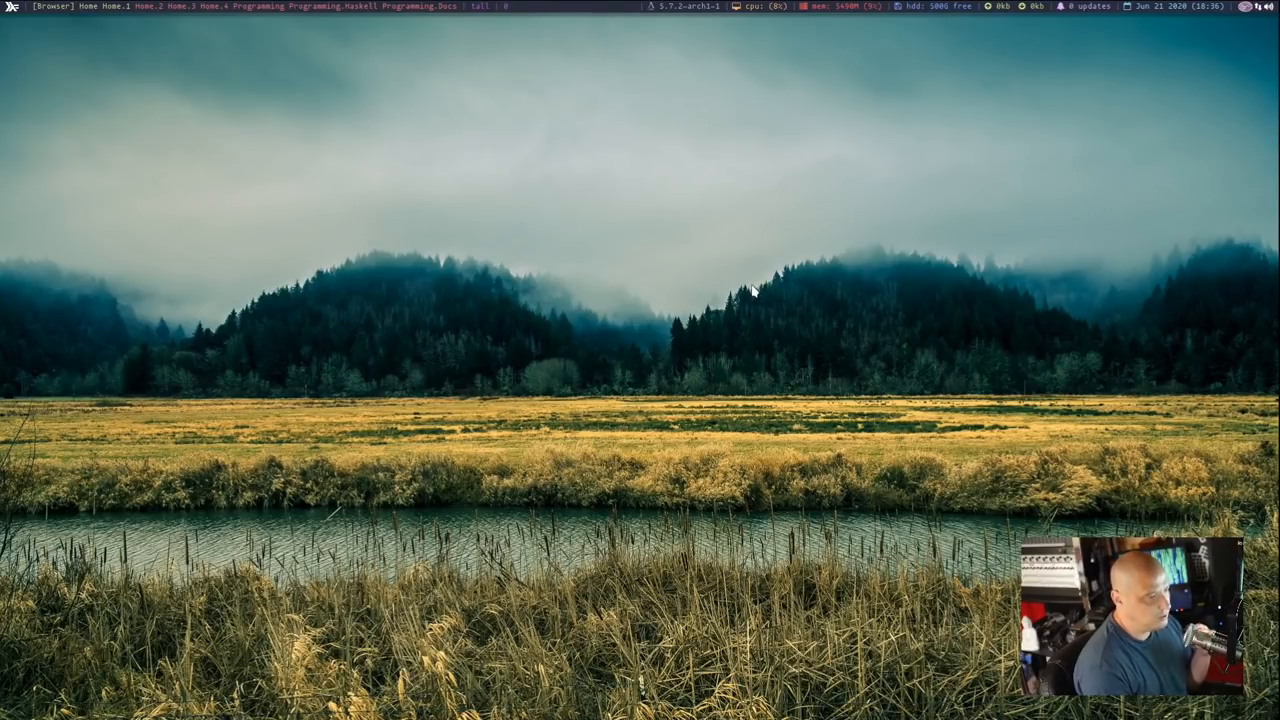
mouse_move(735, 282)
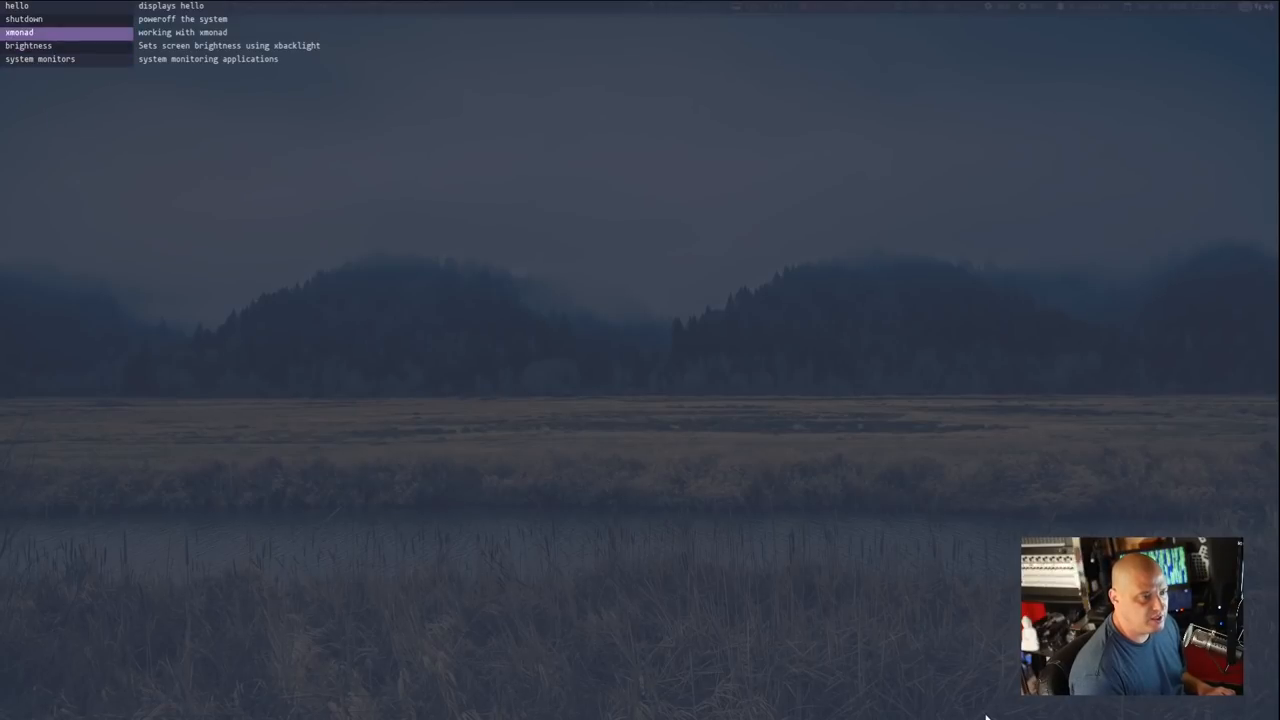
Expand the xmonad entry in the action menu to show edit, recompile and restart xmonad.
left_click(40, 39)
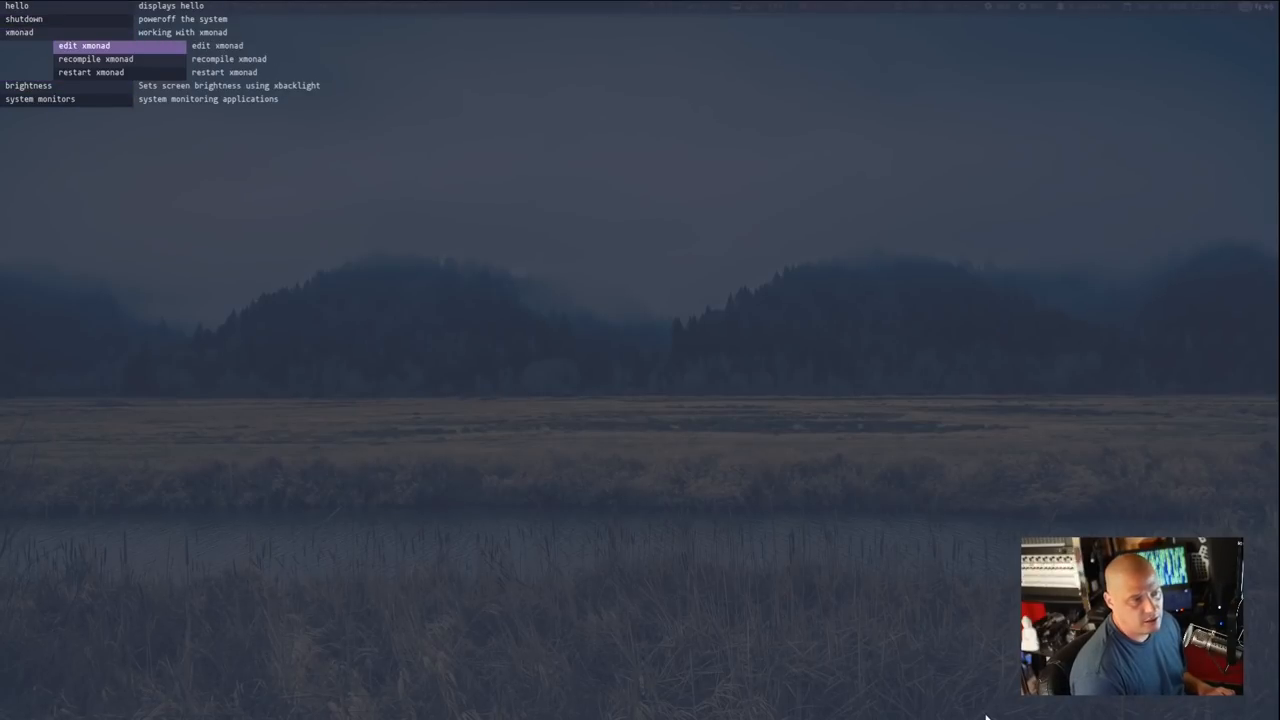